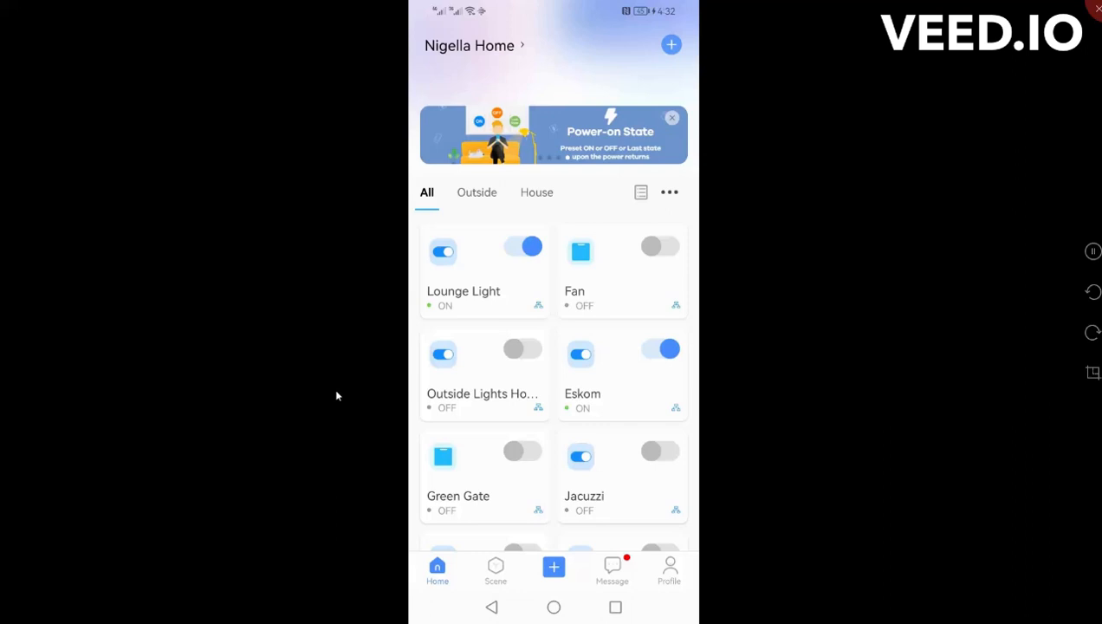
mouse_move(324, 354)
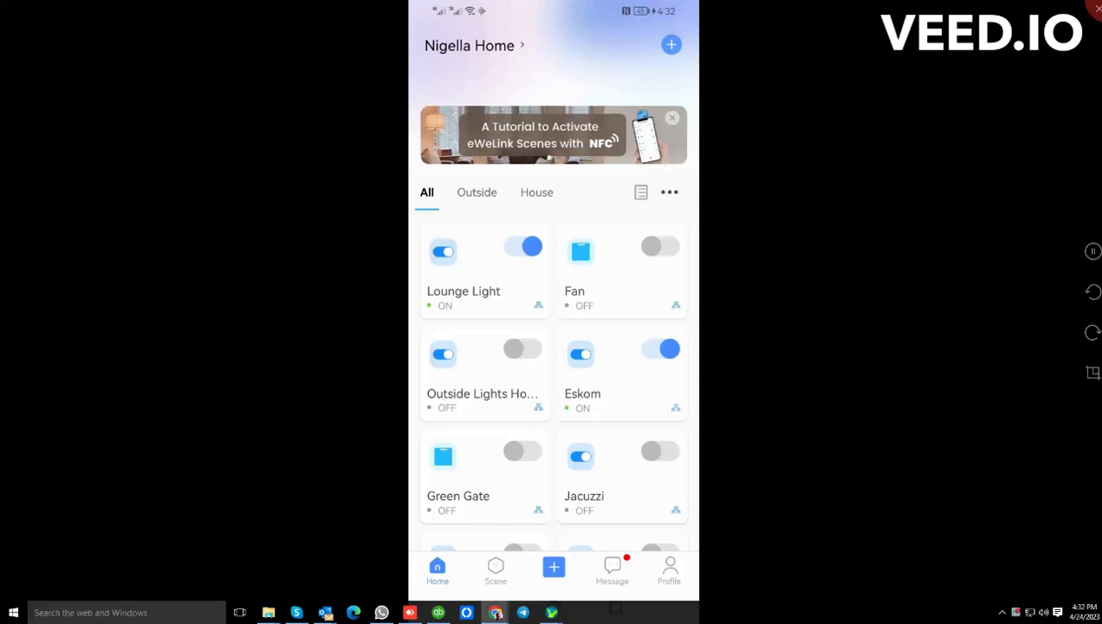
mouse_move(516, 61)
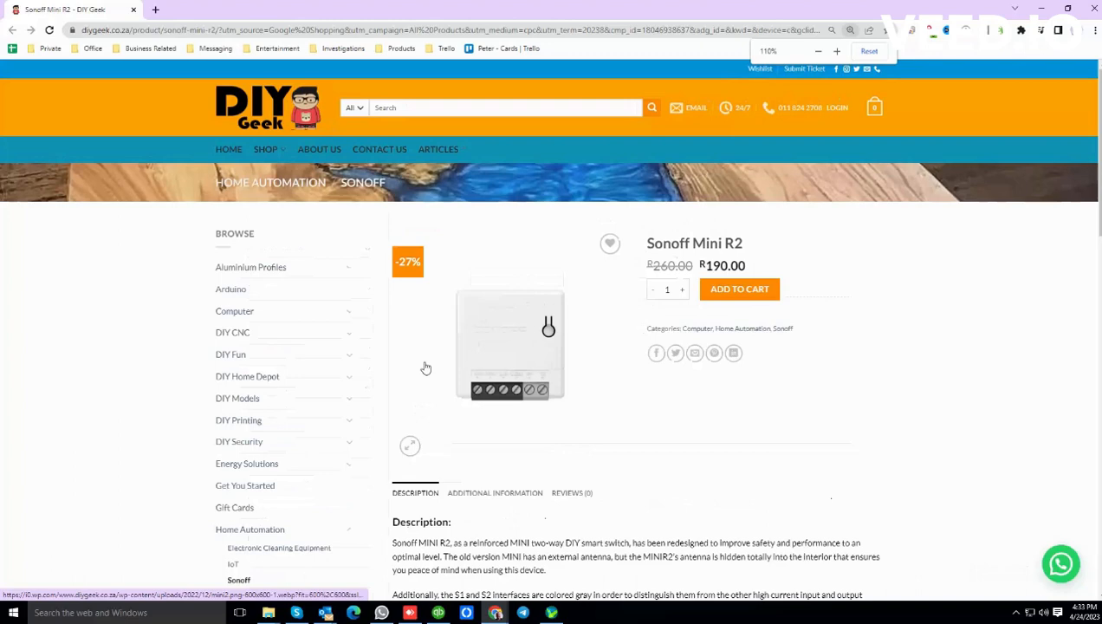
- Enlarge the Sonoff Mini R2 product page to show the R190.00 price and terminal block
left_click(835, 52)
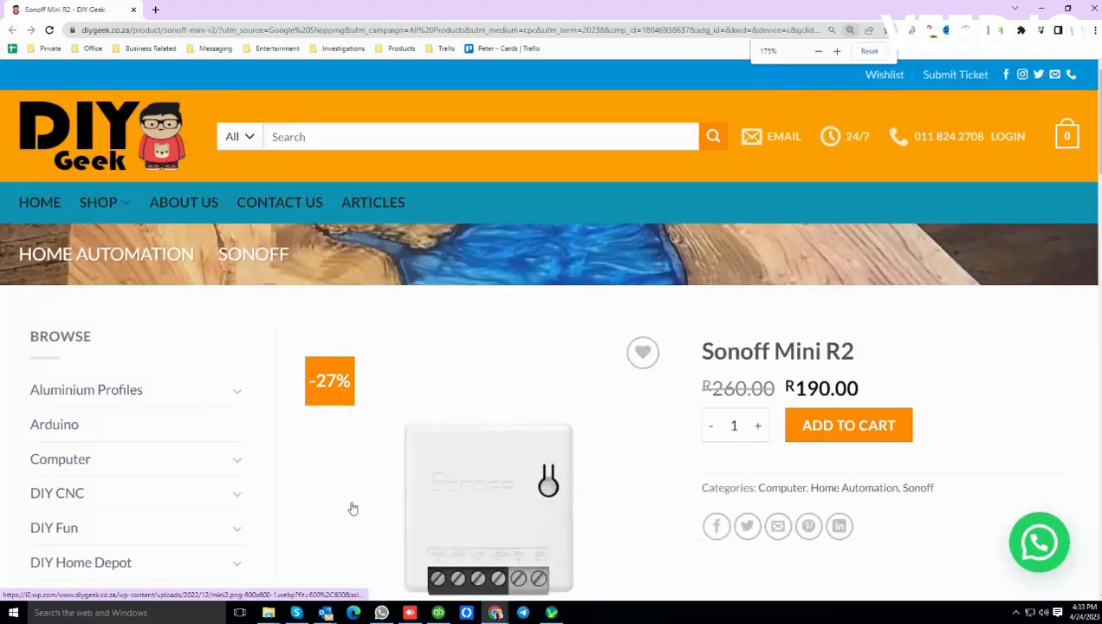
scroll("down", 3)
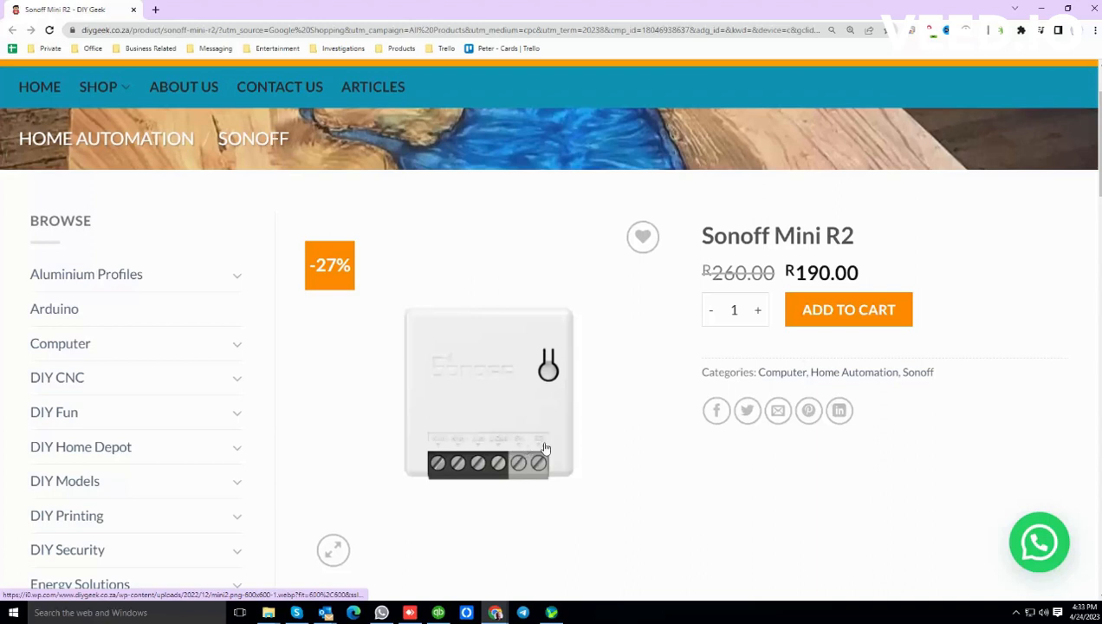
mouse_move(534, 451)
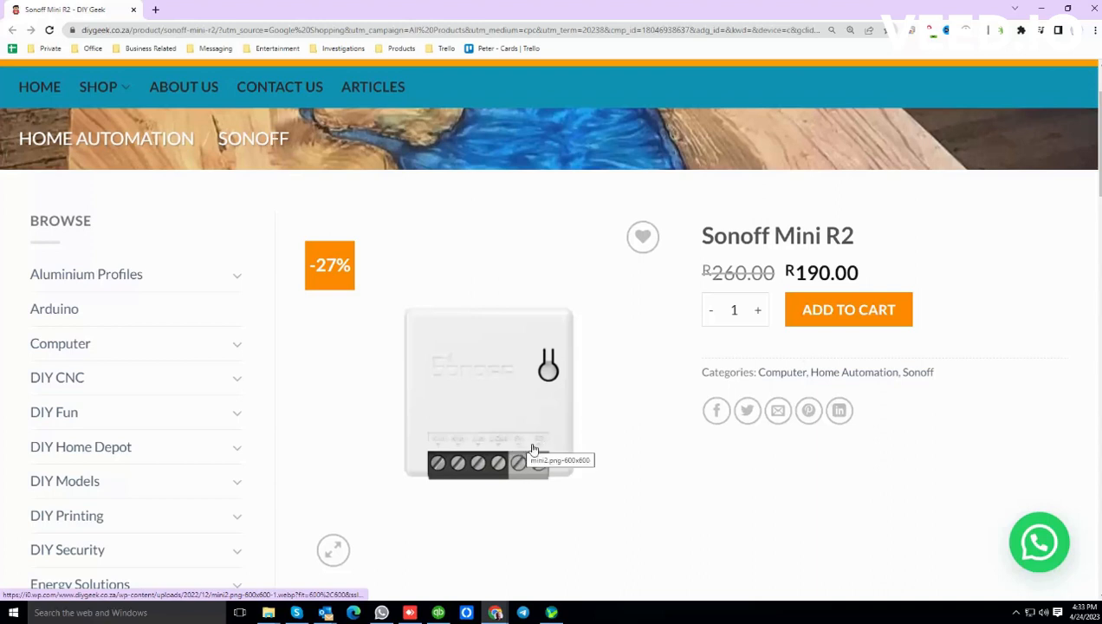
mouse_move(527, 471)
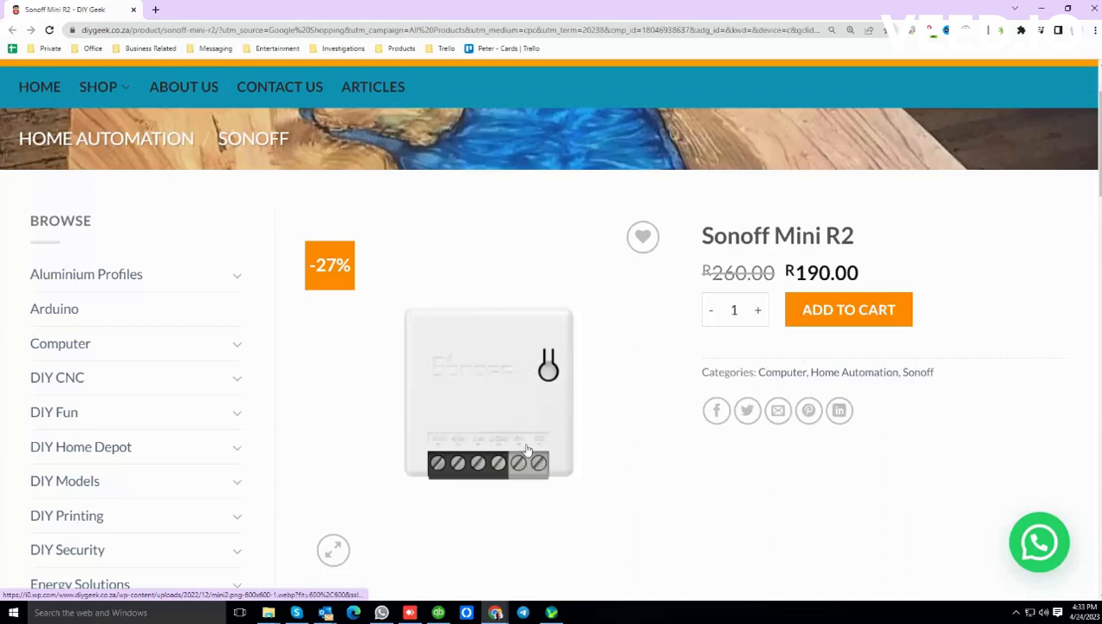
mouse_move(518, 483)
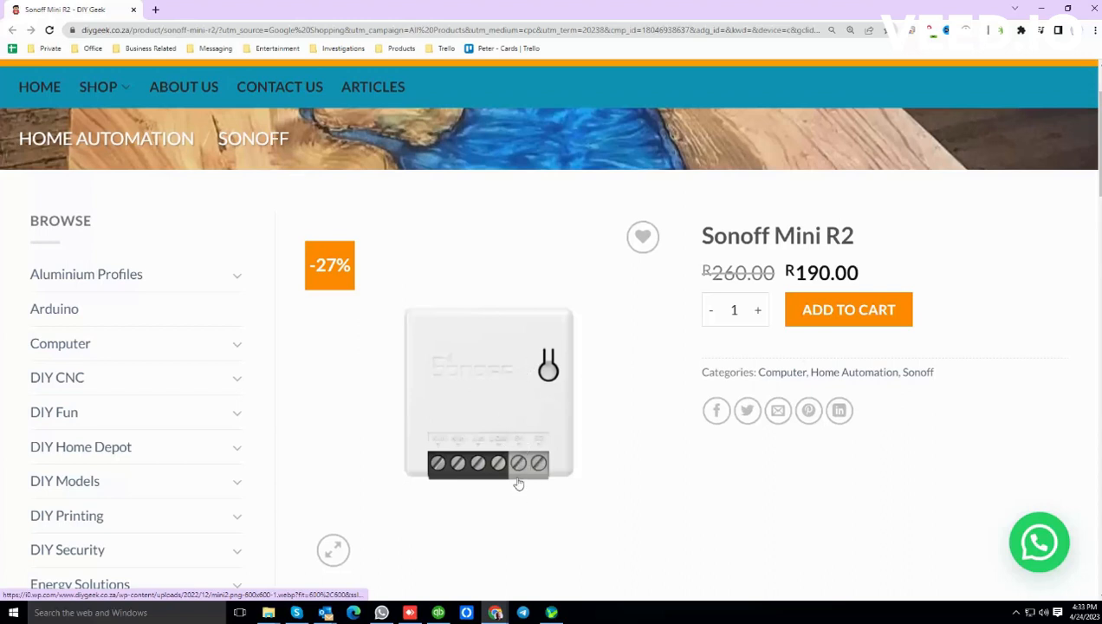
mouse_move(523, 453)
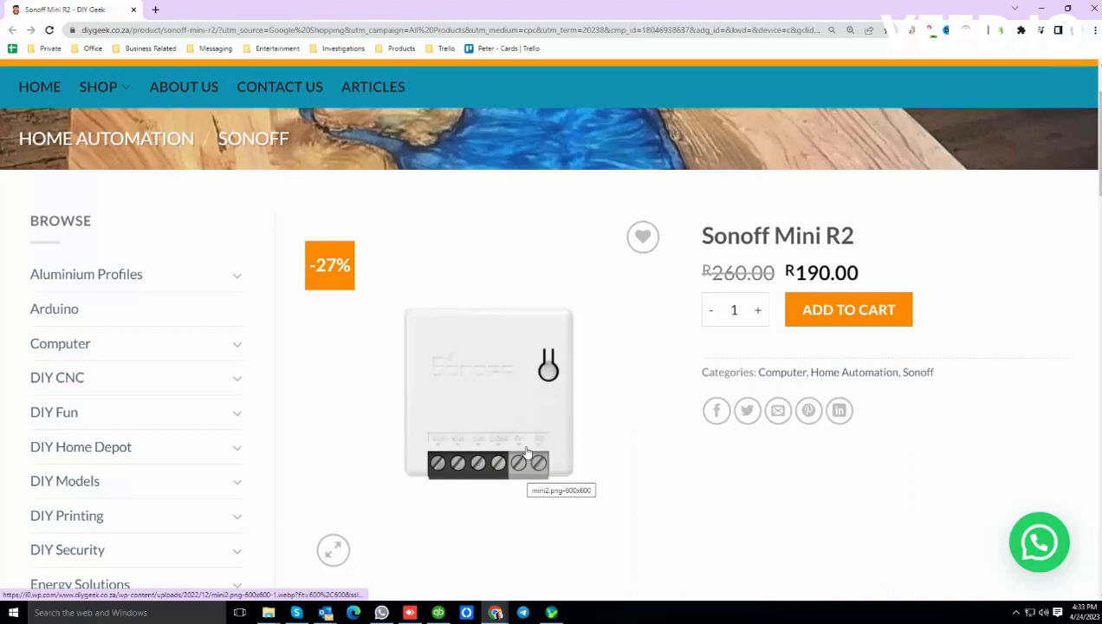
mouse_move(529, 468)
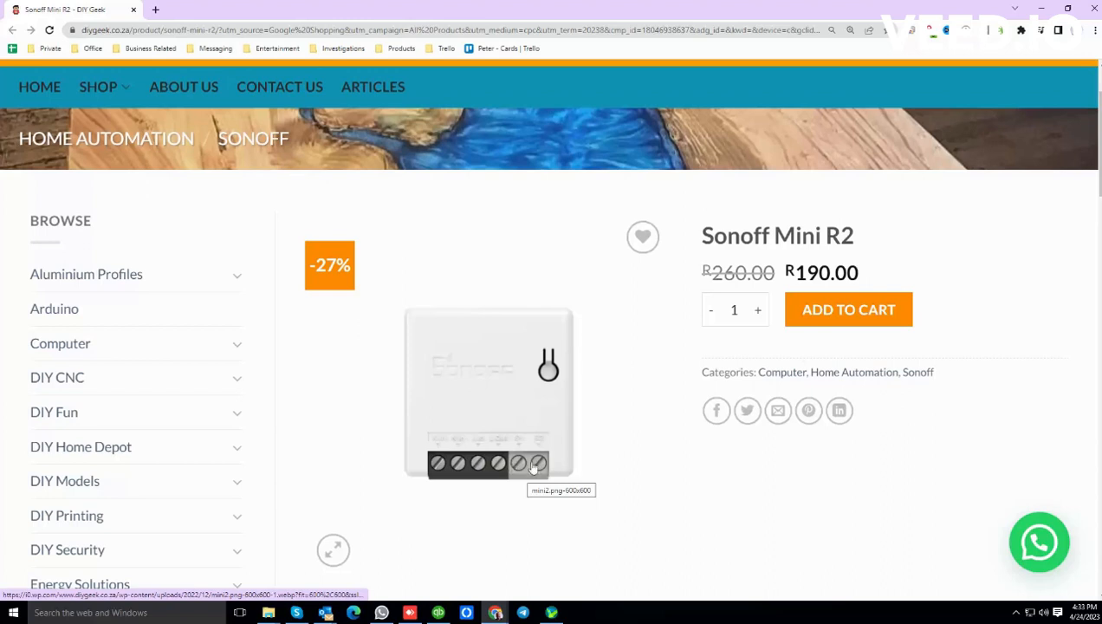
mouse_move(478, 388)
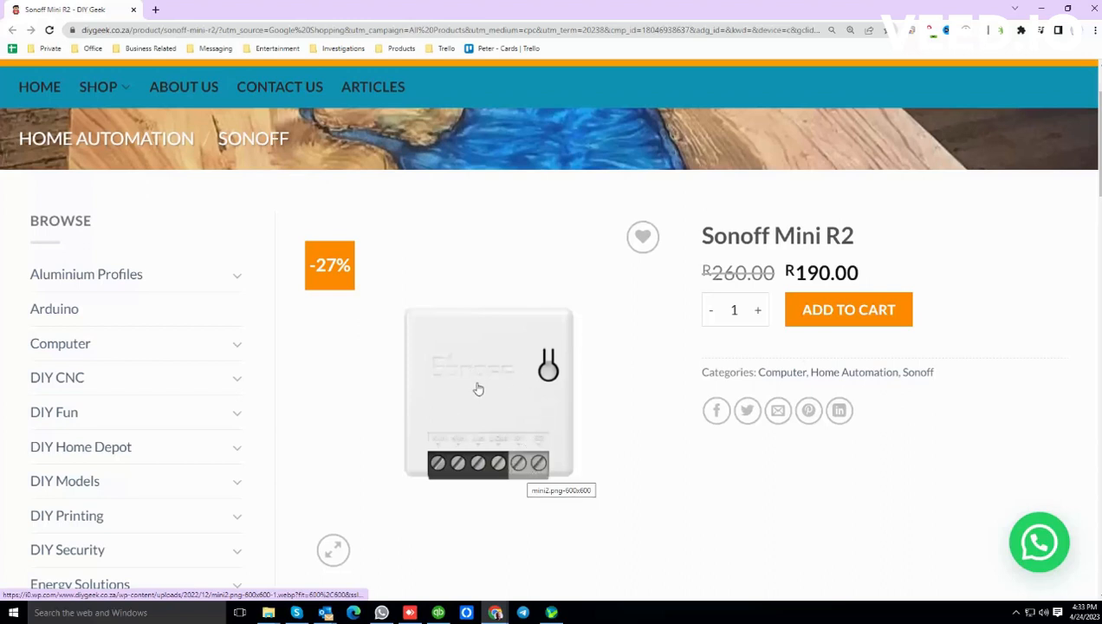
mouse_move(480, 392)
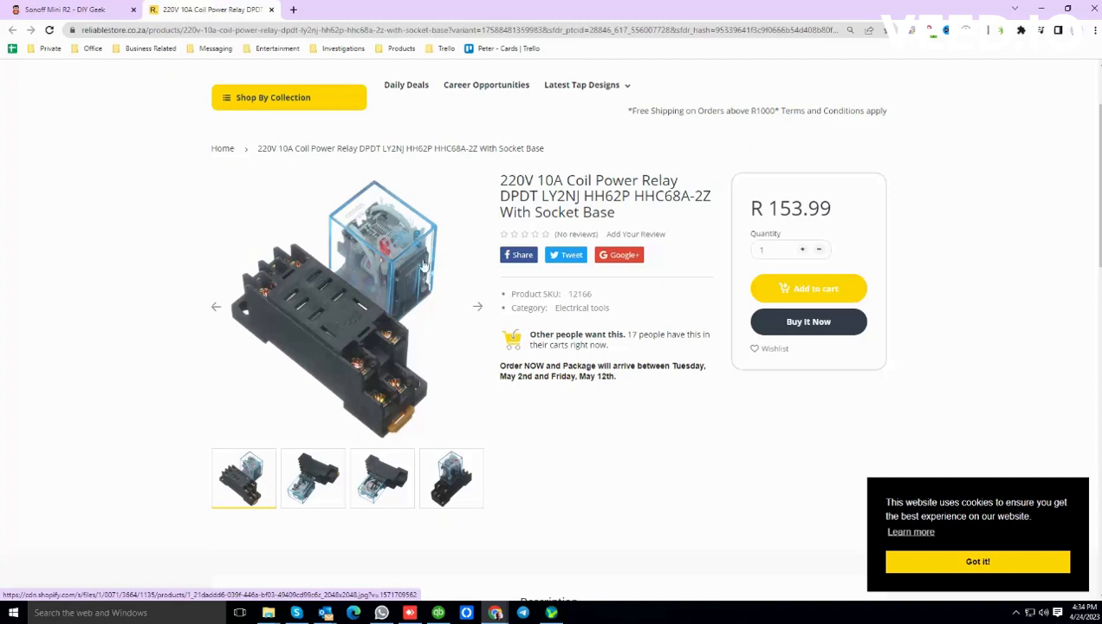
mouse_move(360, 291)
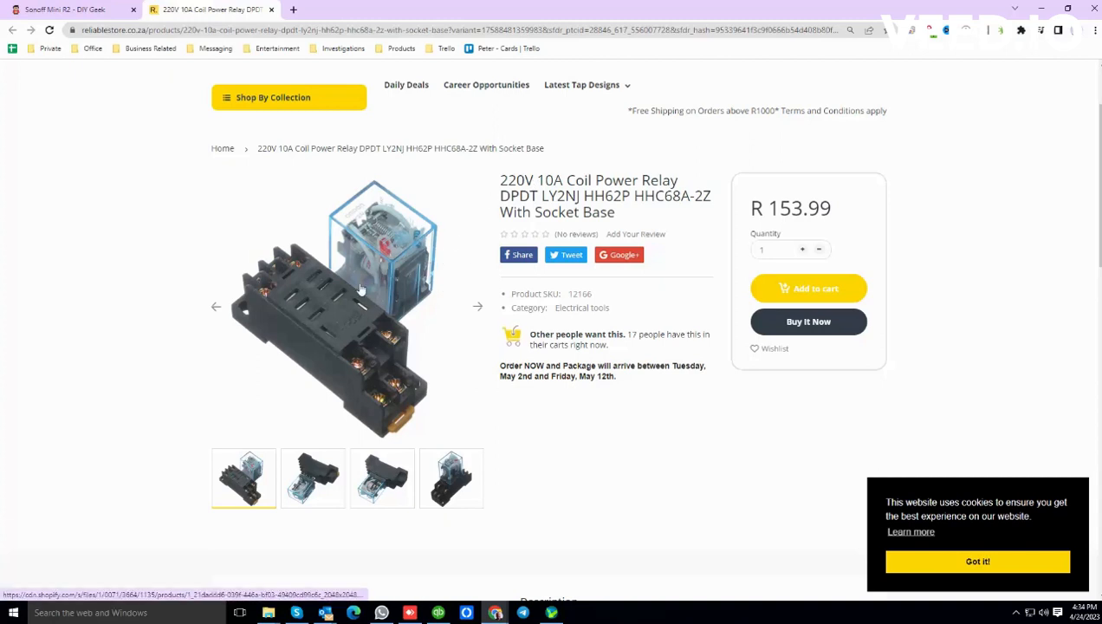
- Highlight '220V' in the 220V 10A coil power relay product title
double_click(516, 180)
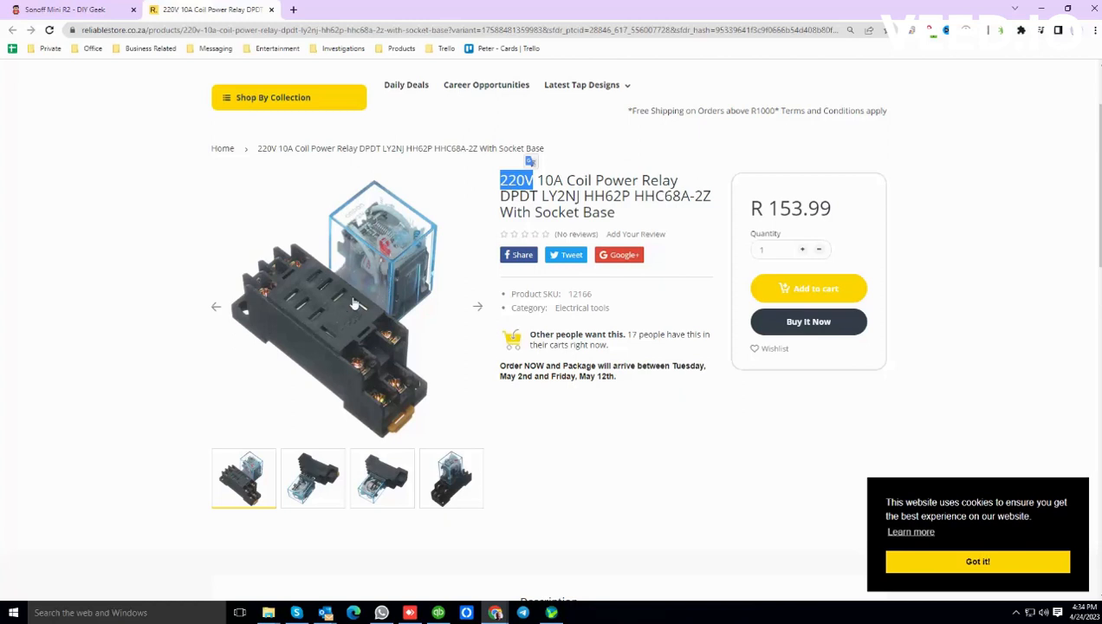
mouse_move(447, 320)
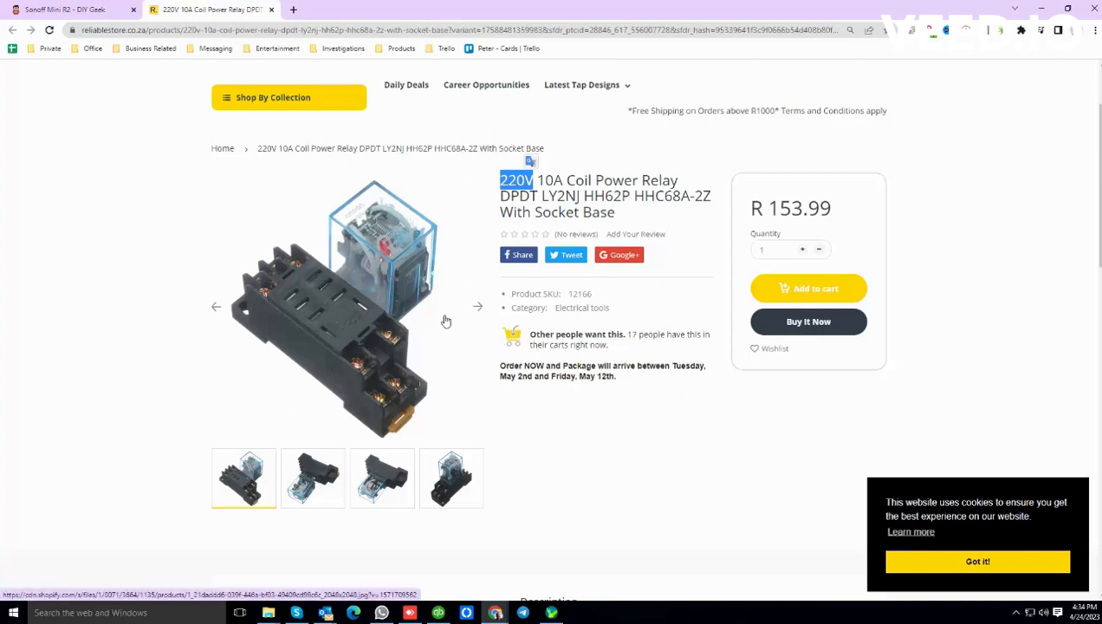
mouse_move(265, 291)
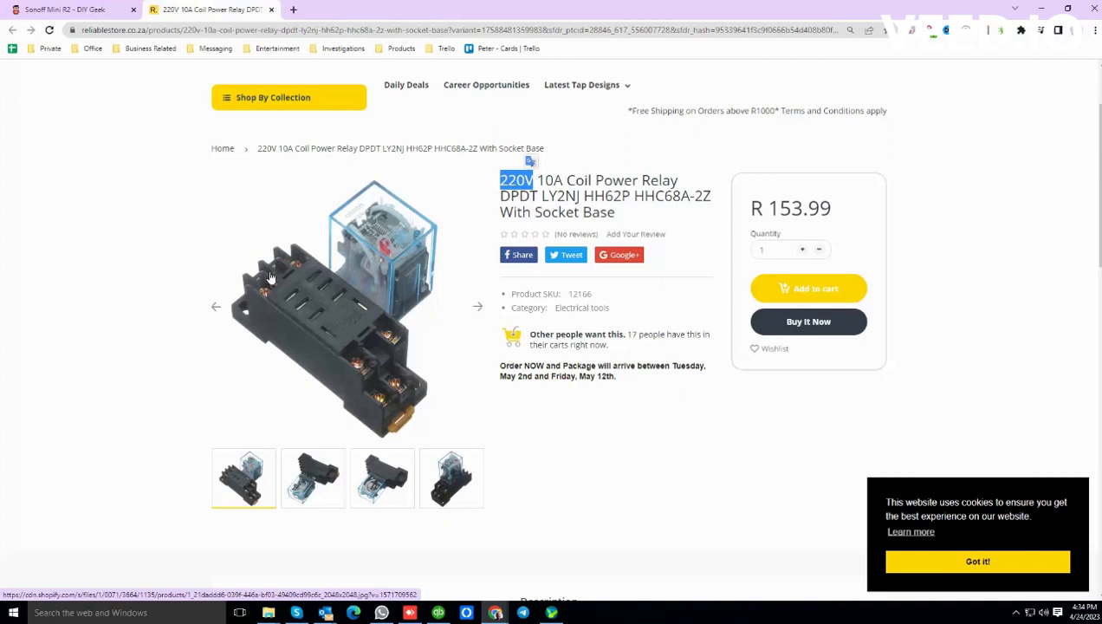
mouse_move(312, 301)
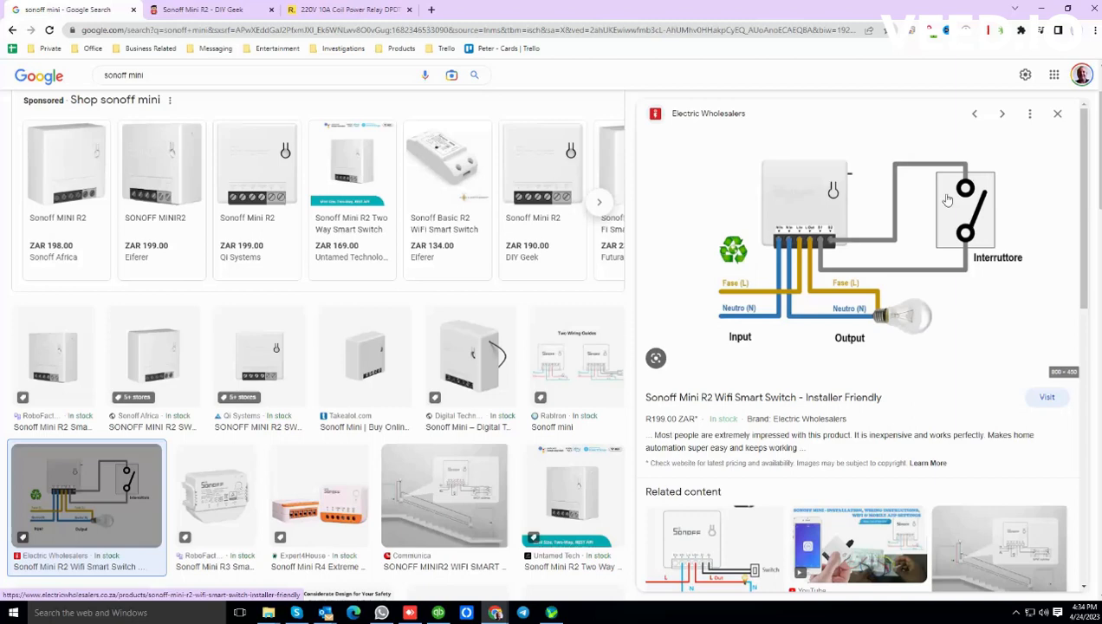
mouse_move(815, 243)
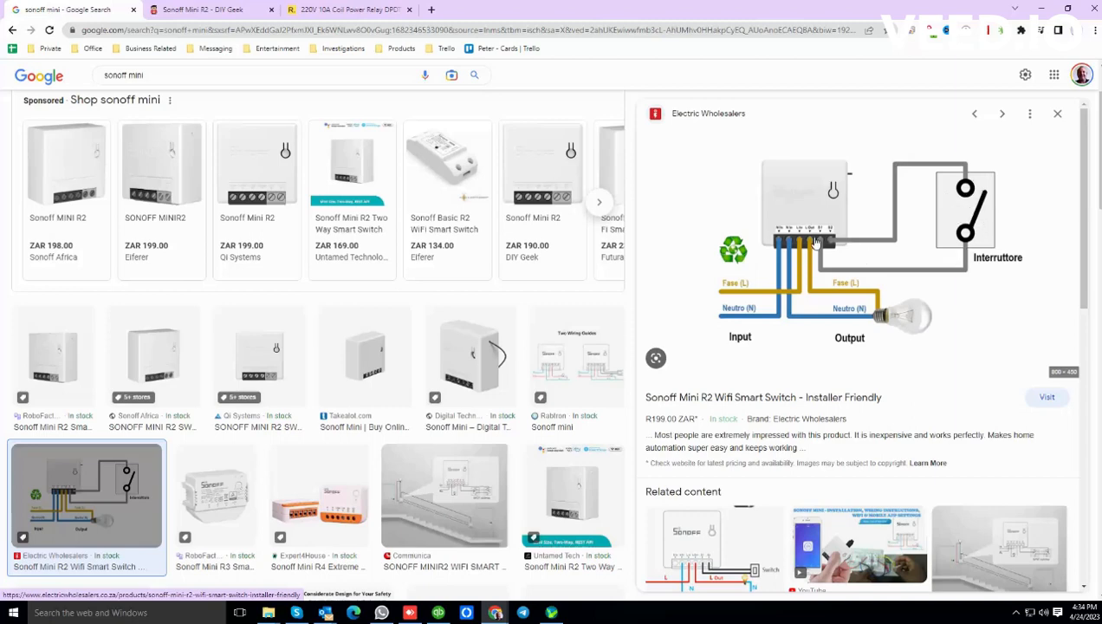
mouse_move(836, 244)
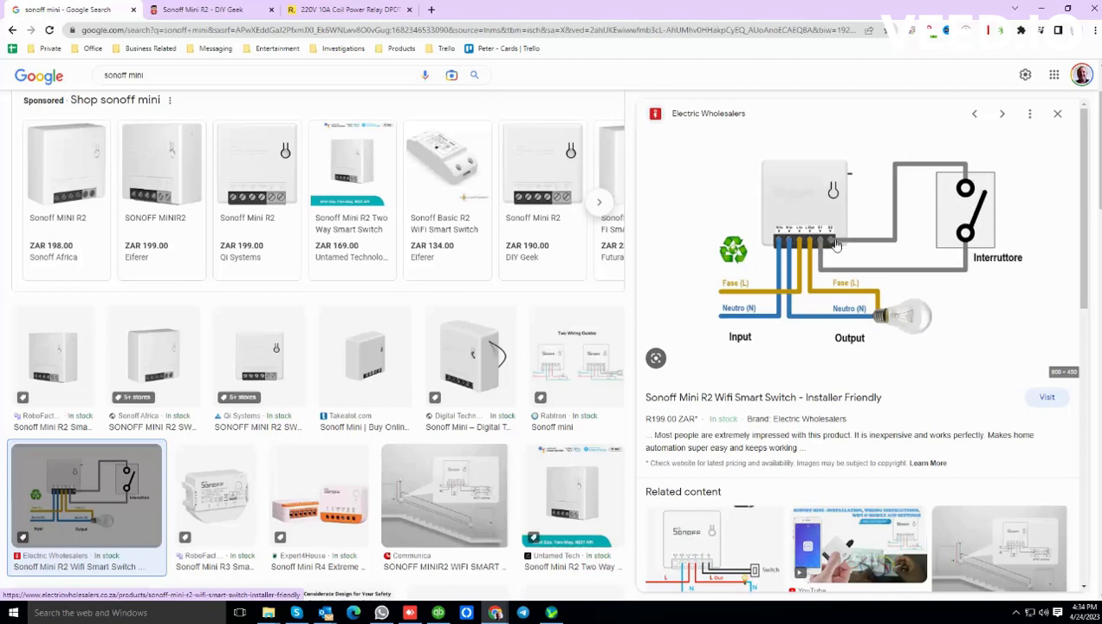
mouse_move(1013, 189)
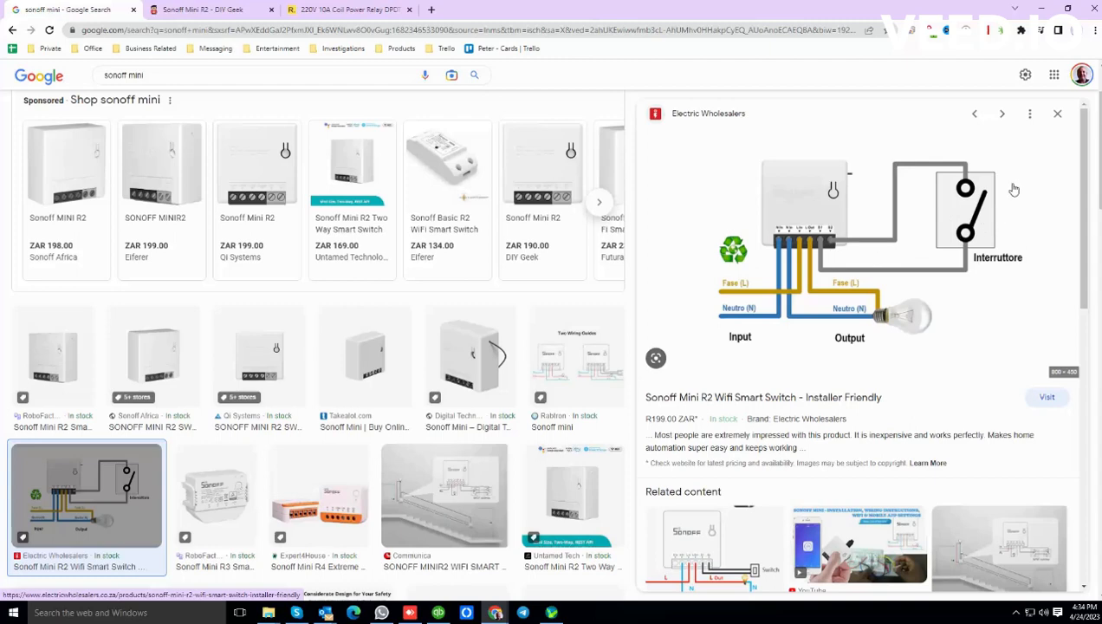
mouse_move(1009, 212)
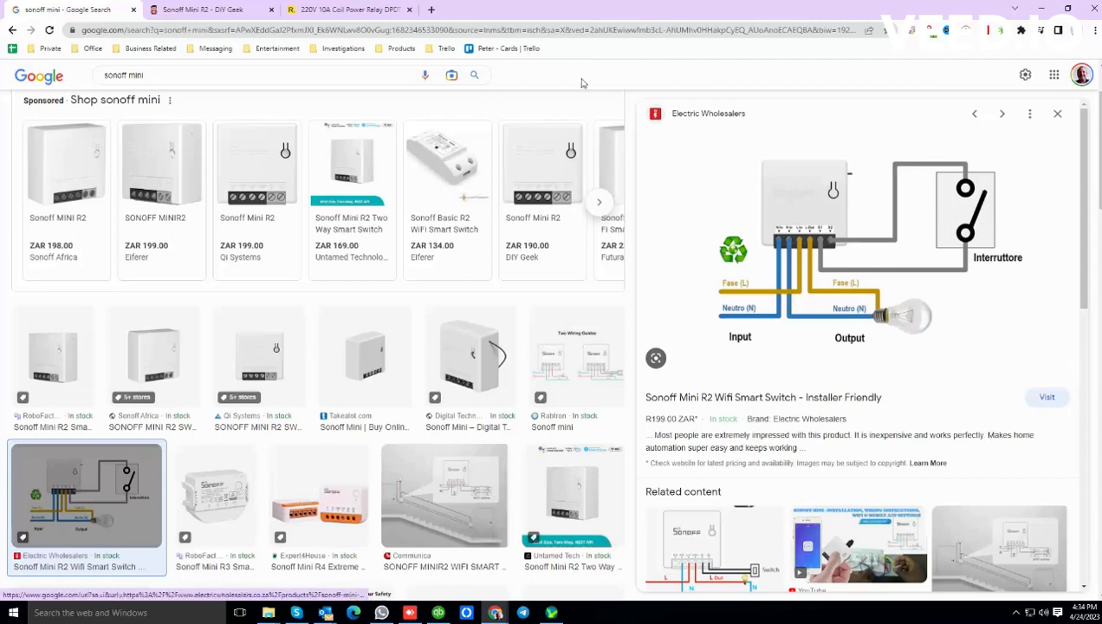
mouse_move(993, 223)
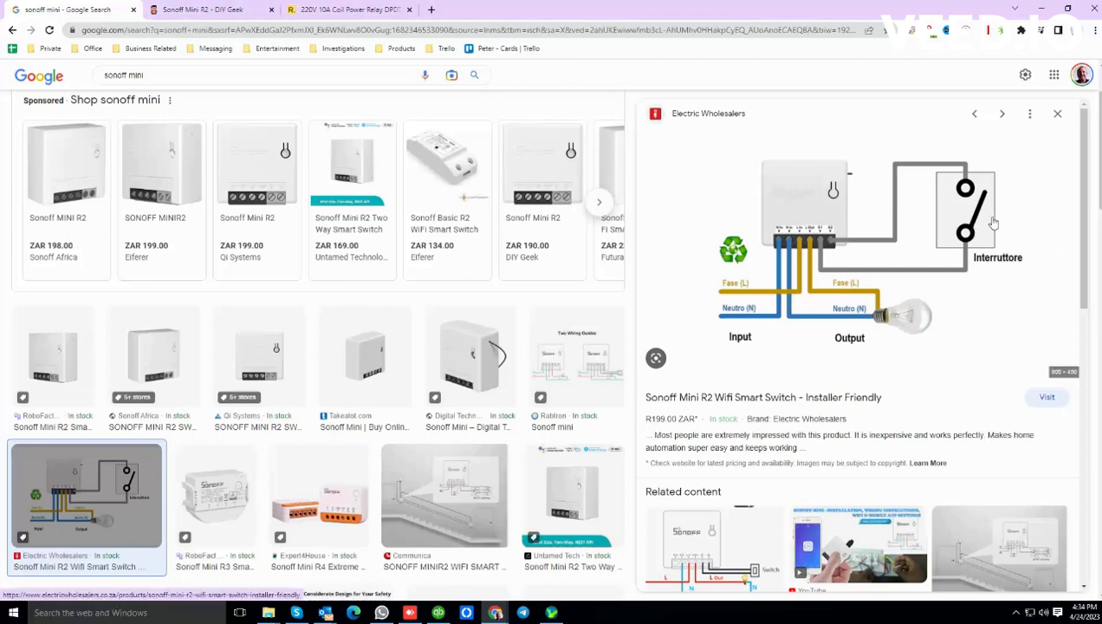
mouse_move(856, 250)
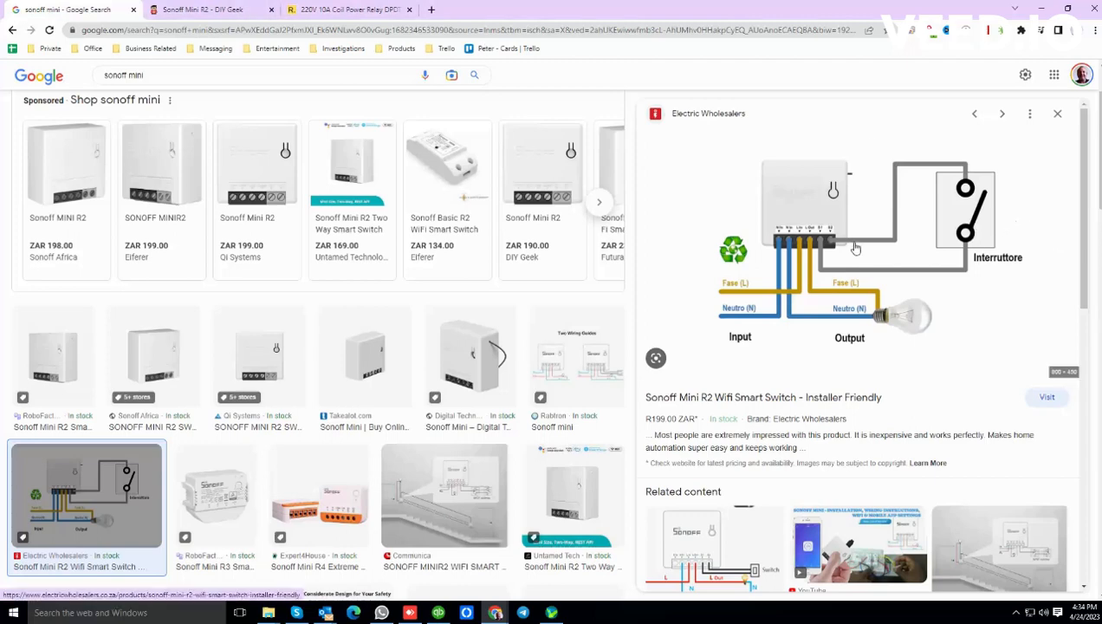
mouse_move(829, 246)
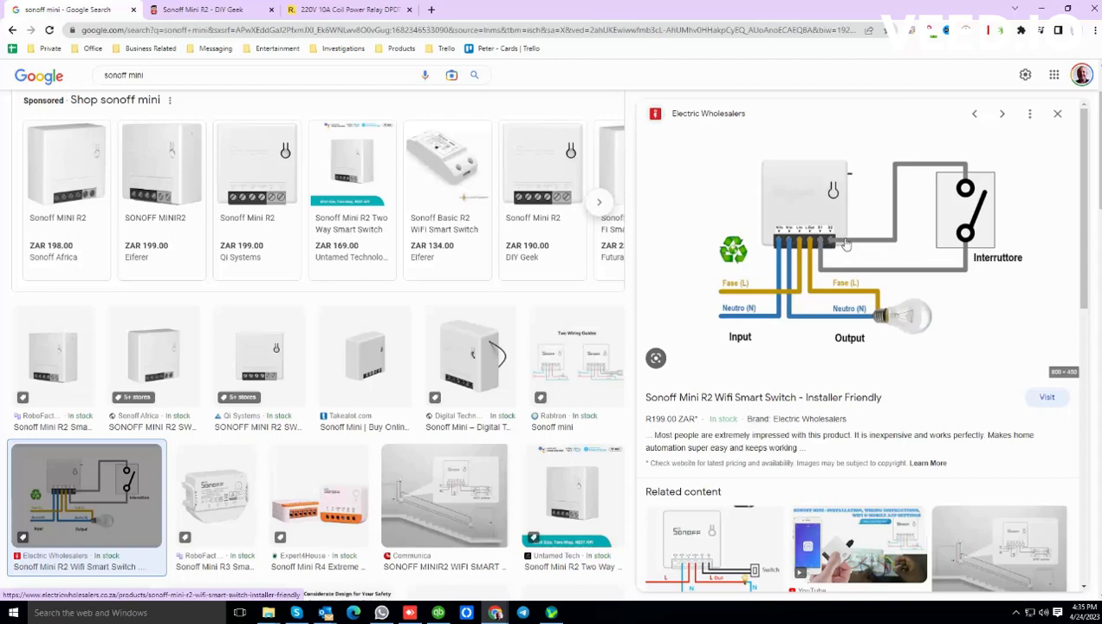
mouse_move(787, 205)
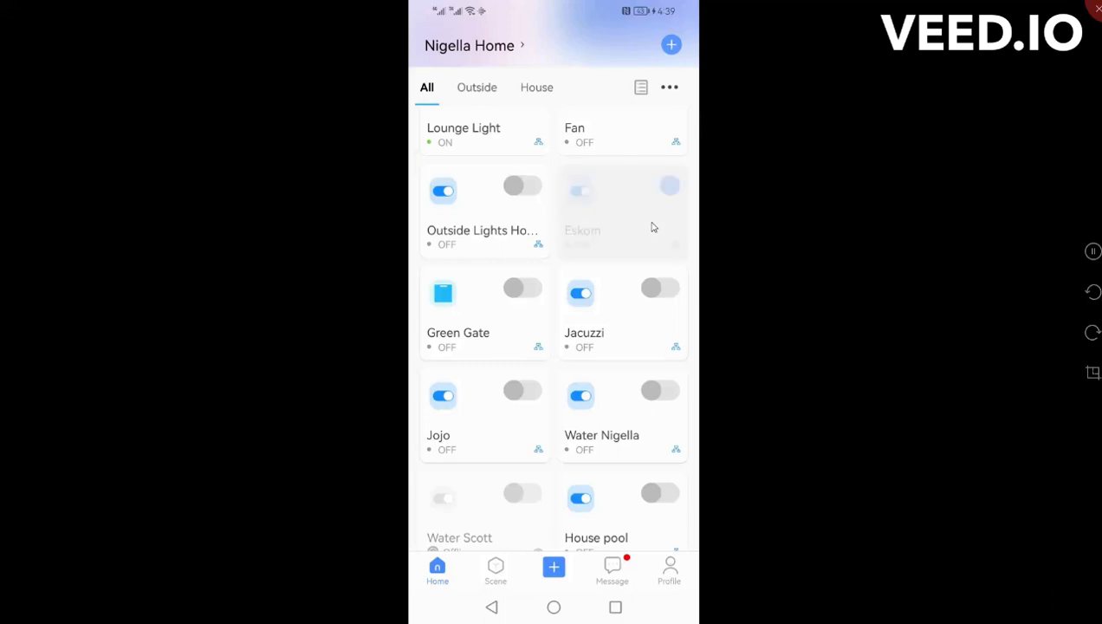
- Go from the Eskom device page into its Switch Mode settings, where Following Mode is on
left_click(622, 212)
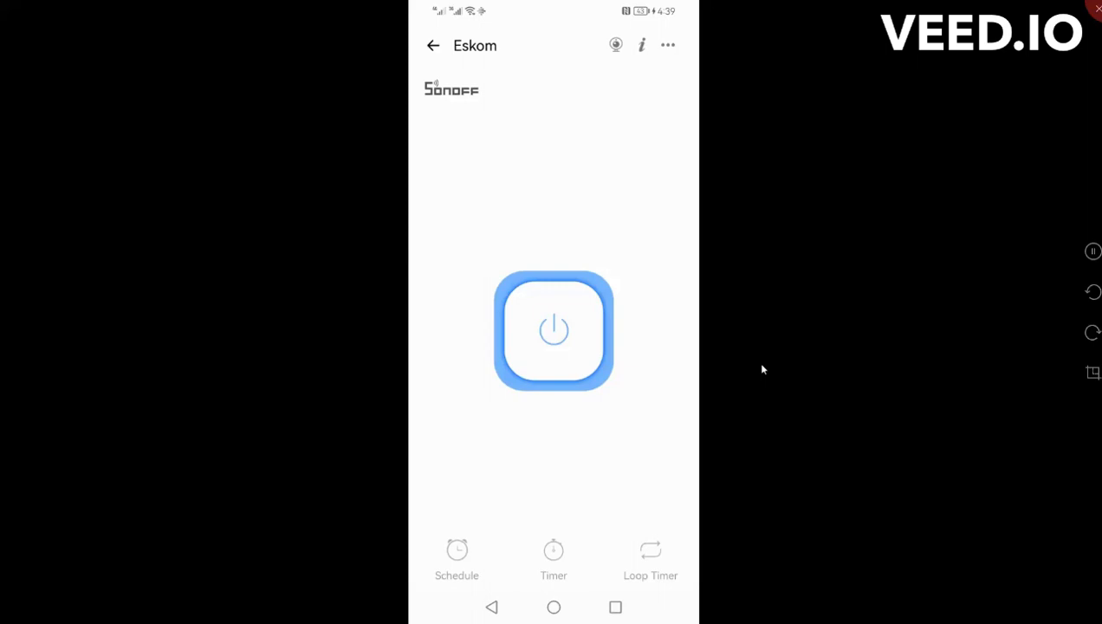
left_click(667, 45)
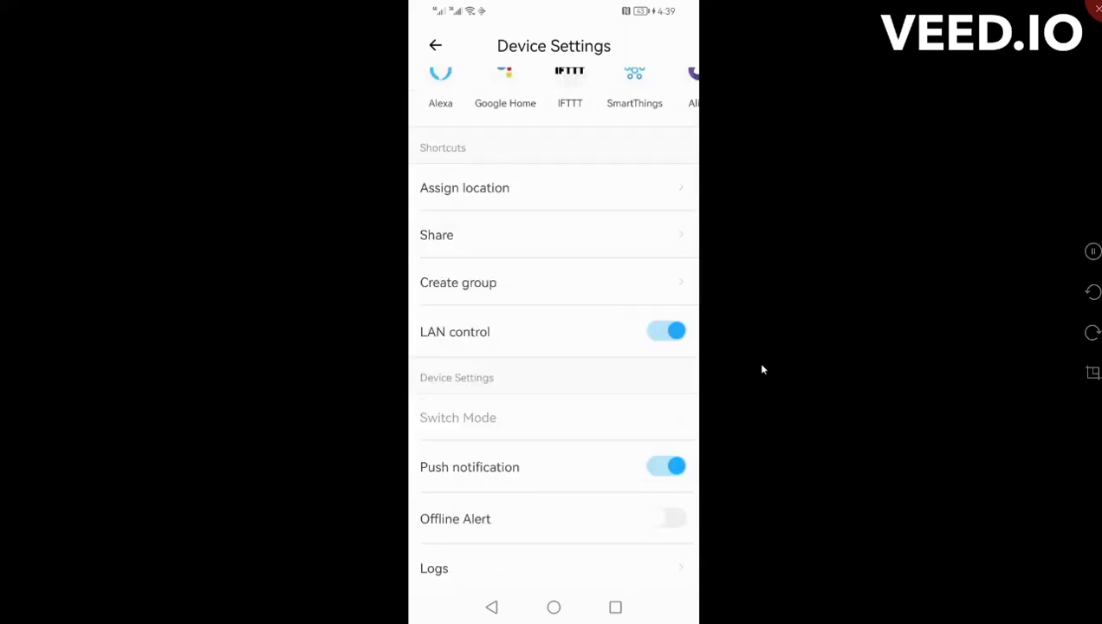
left_click(457, 416)
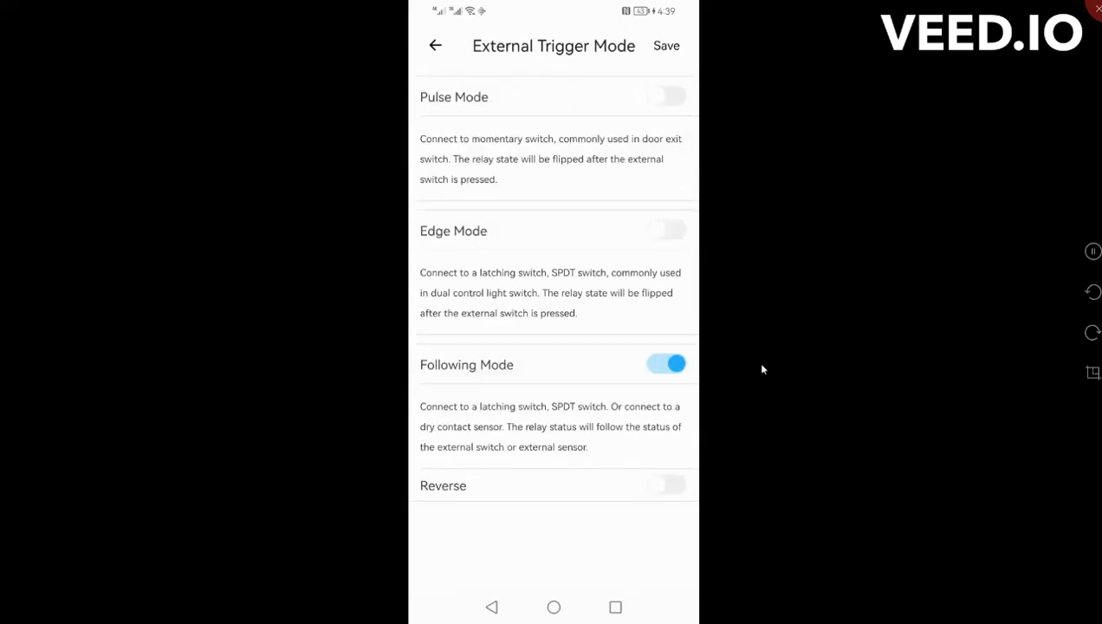
mouse_move(558, 372)
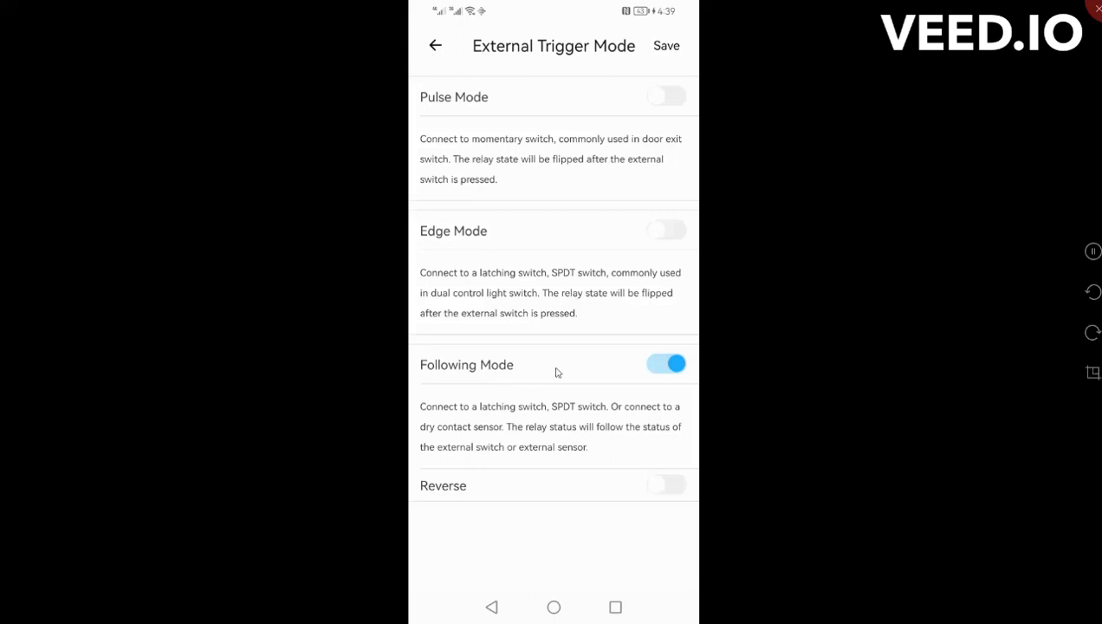
mouse_move(620, 444)
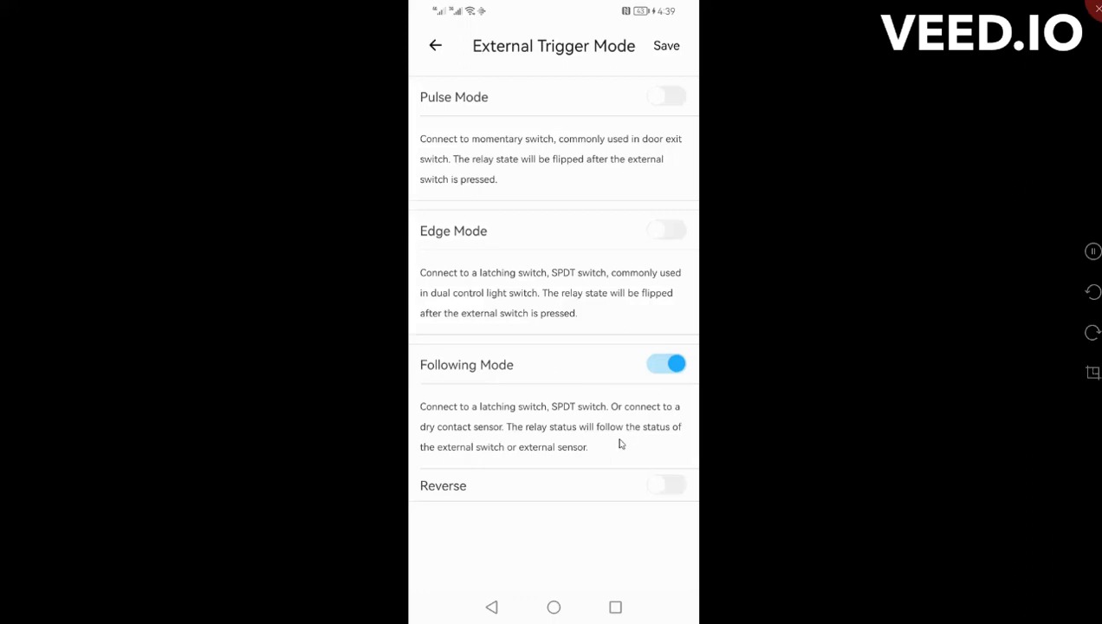
mouse_move(520, 444)
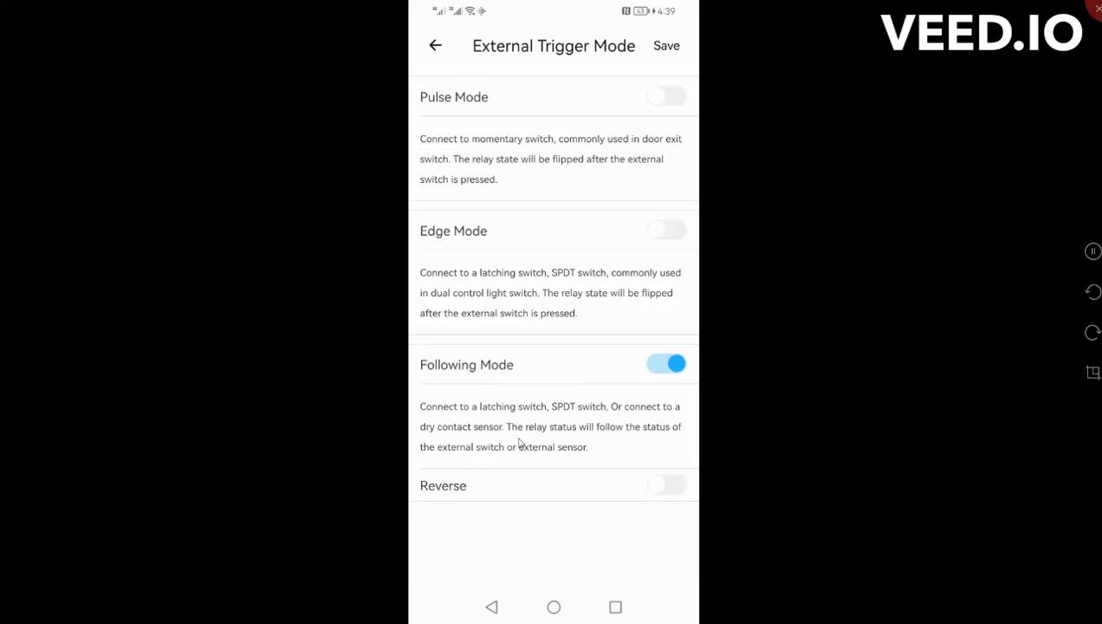
mouse_move(611, 450)
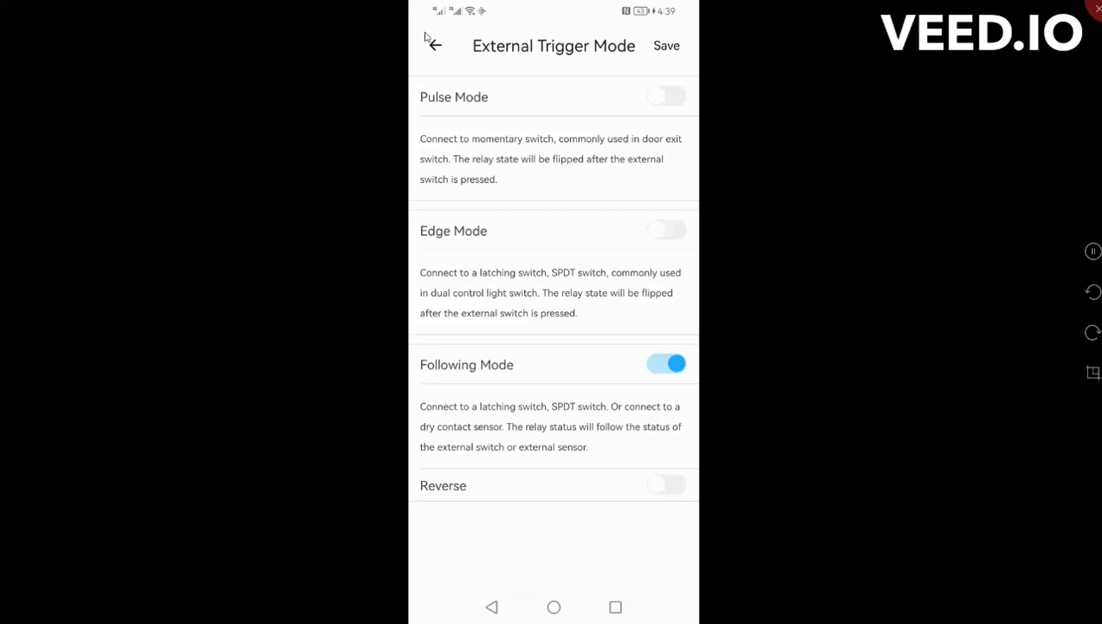
mouse_move(433, 48)
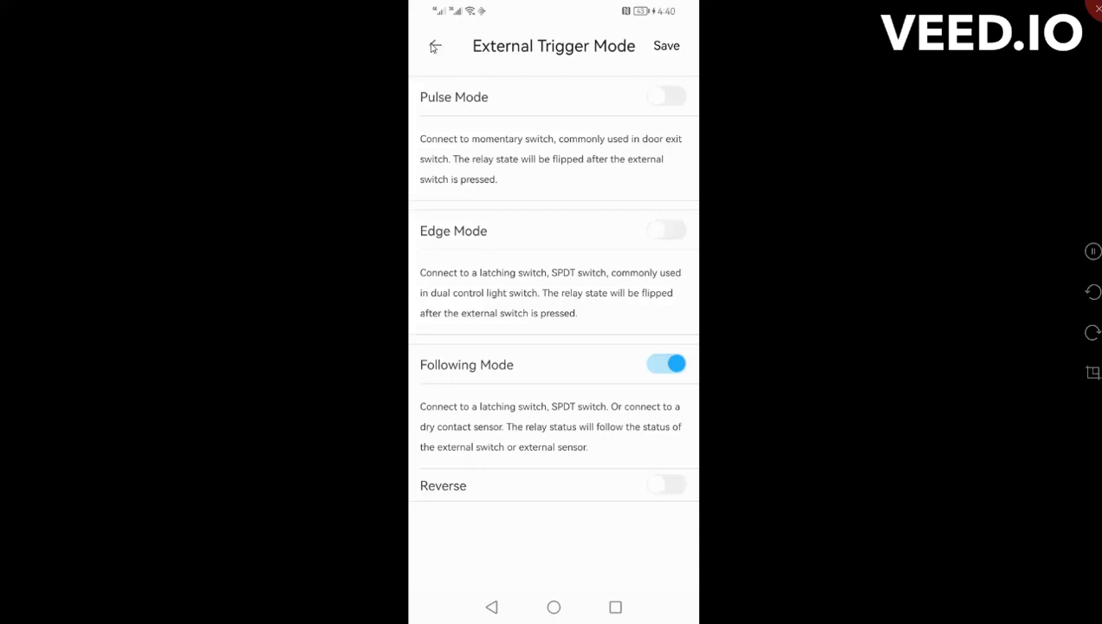
- Revisit Eskom's Device Settings and Switch Mode page without changing anything
left_click(433, 45)
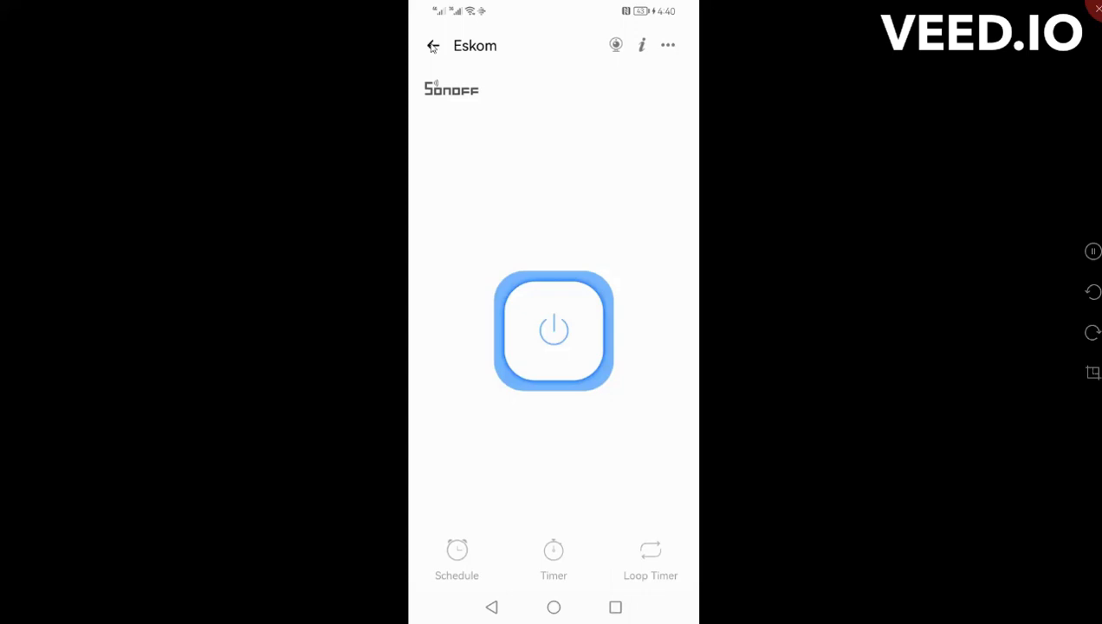
left_click(667, 46)
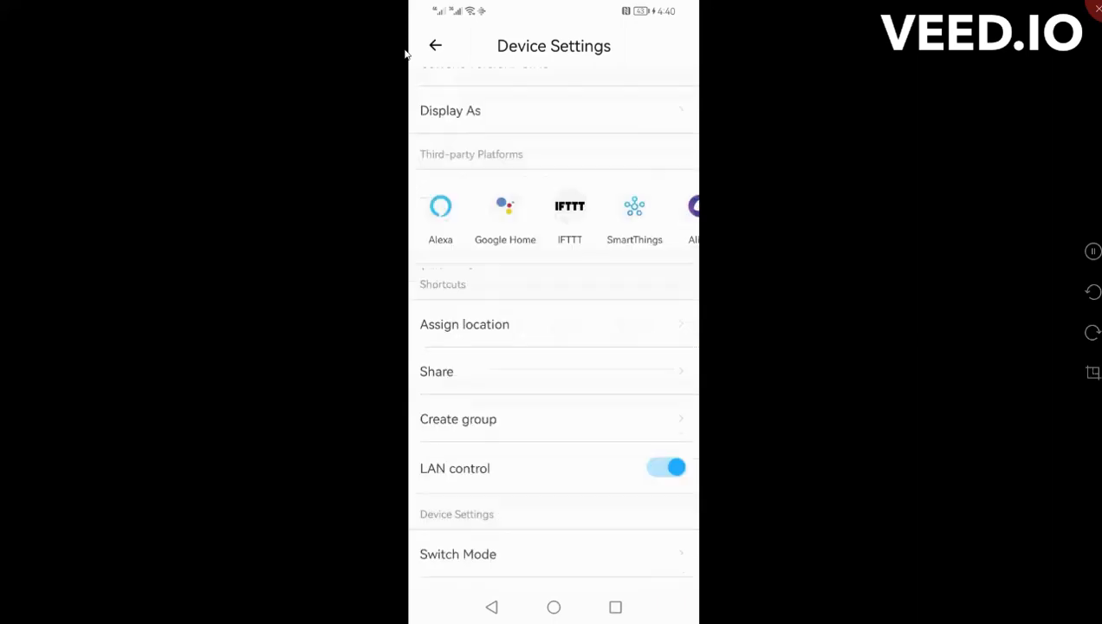
left_click(457, 555)
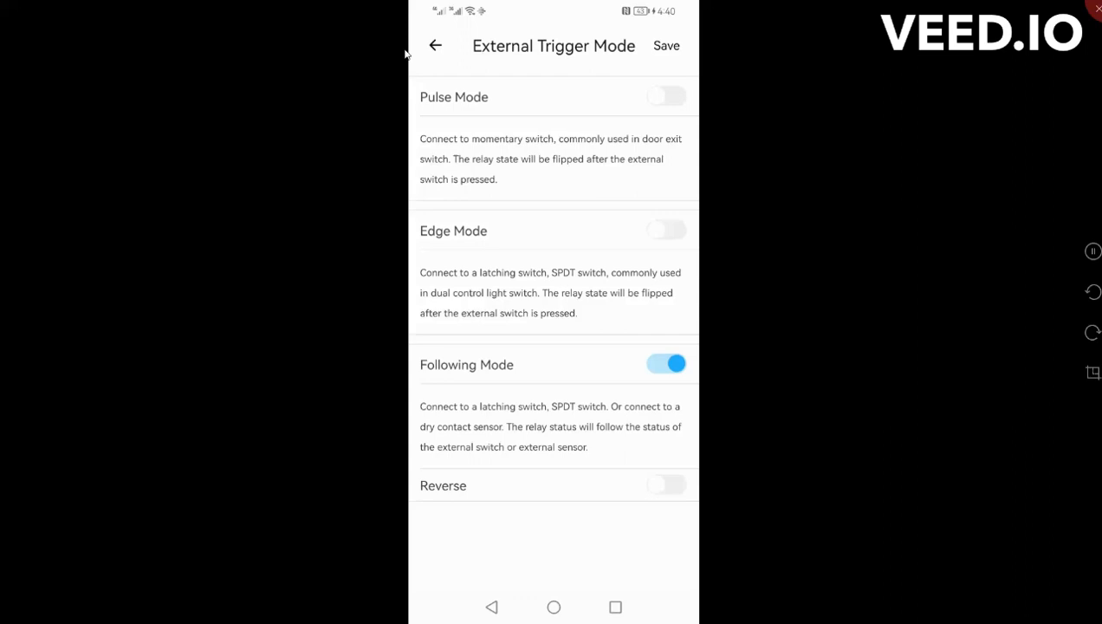
left_click(435, 45)
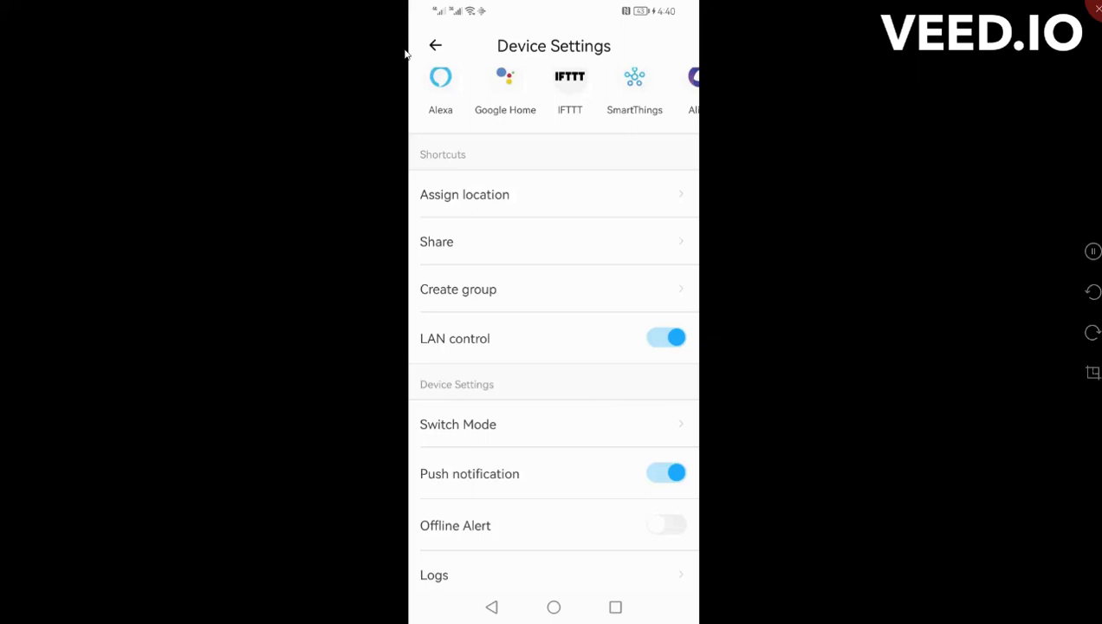
- Look through the rest of the settings list and return to the Nigella Home device list
scroll("down", 3)
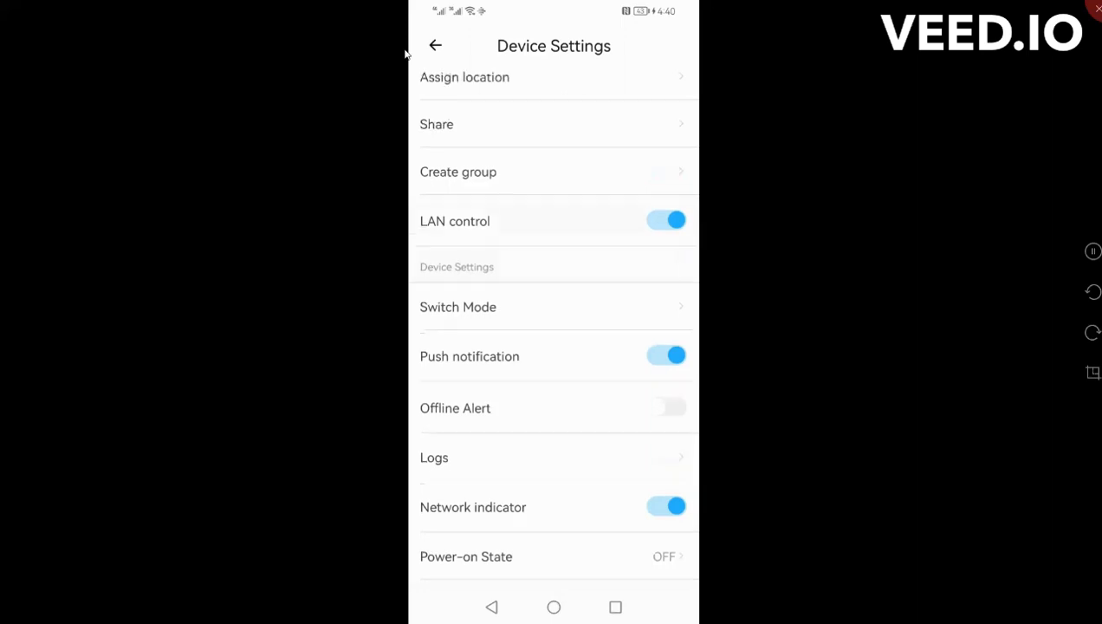
left_click(435, 45)
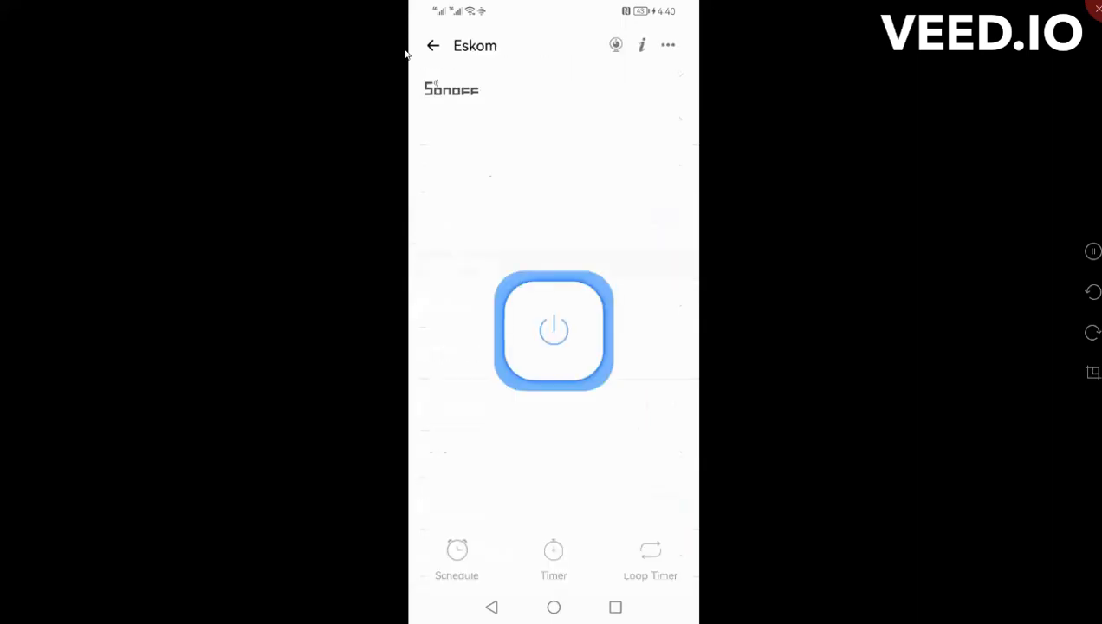
left_click(433, 45)
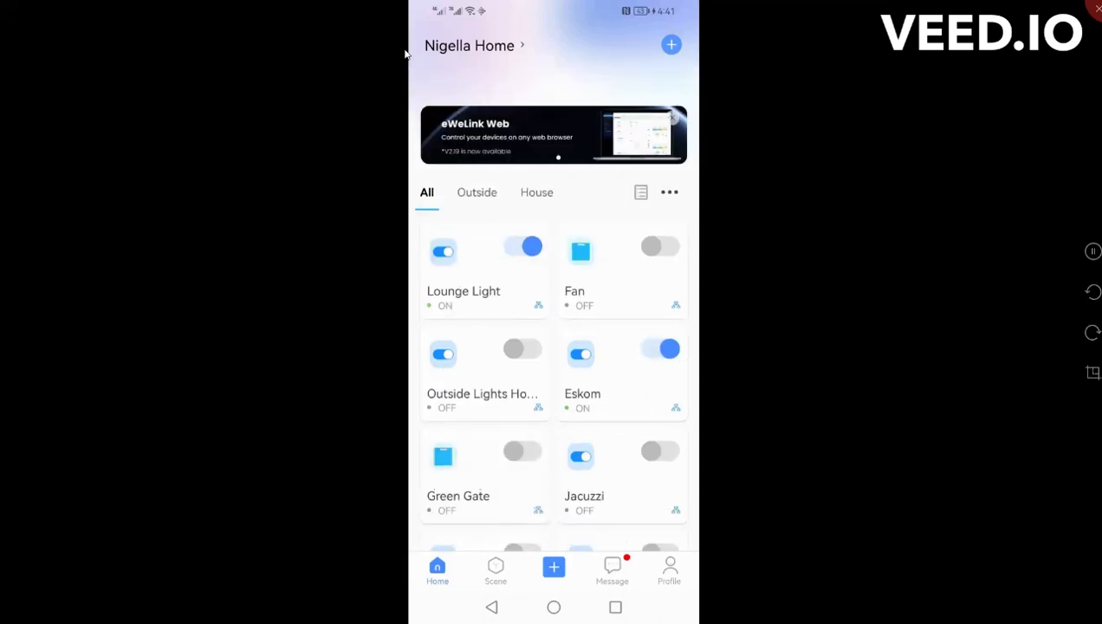
mouse_move(506, 338)
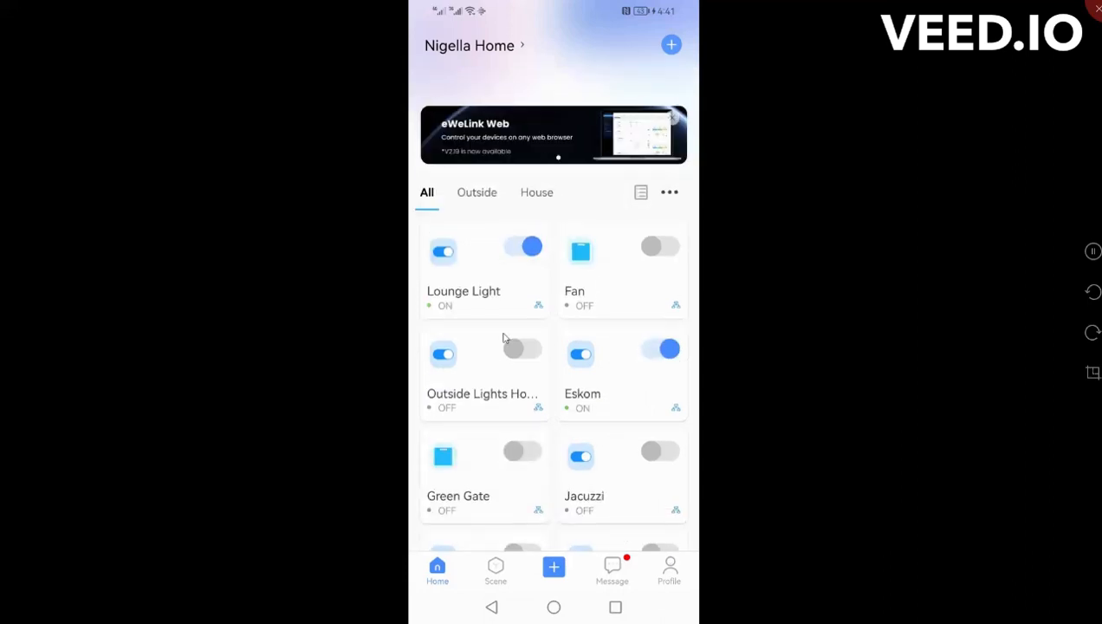
mouse_move(326, 368)
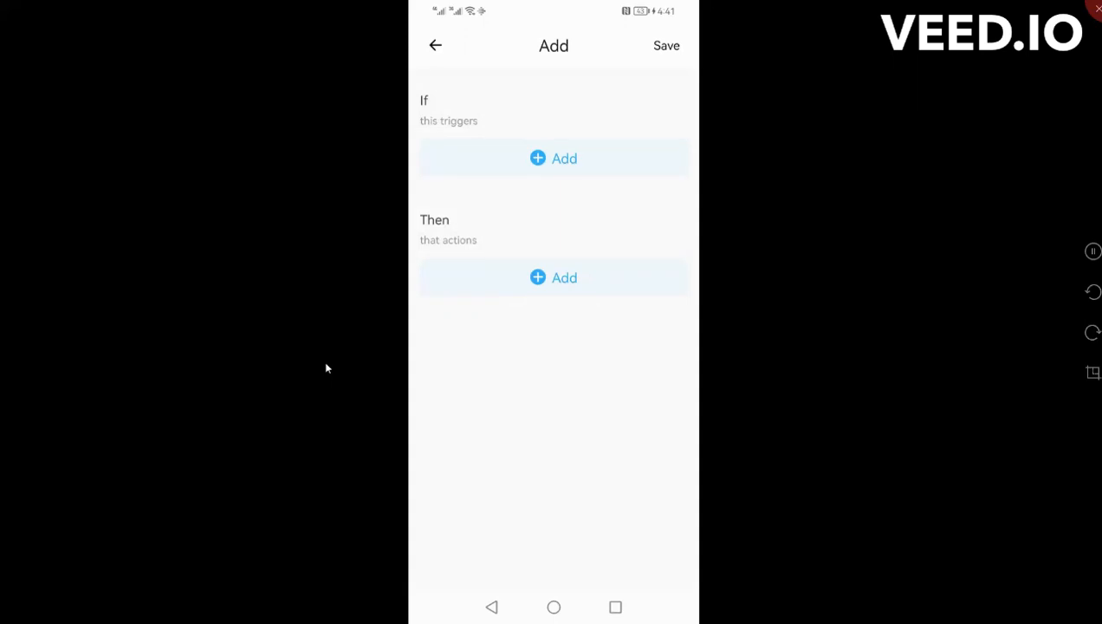
- Check the Auto and Manual scene lists, then begin an empty new scene
left_click(435, 45)
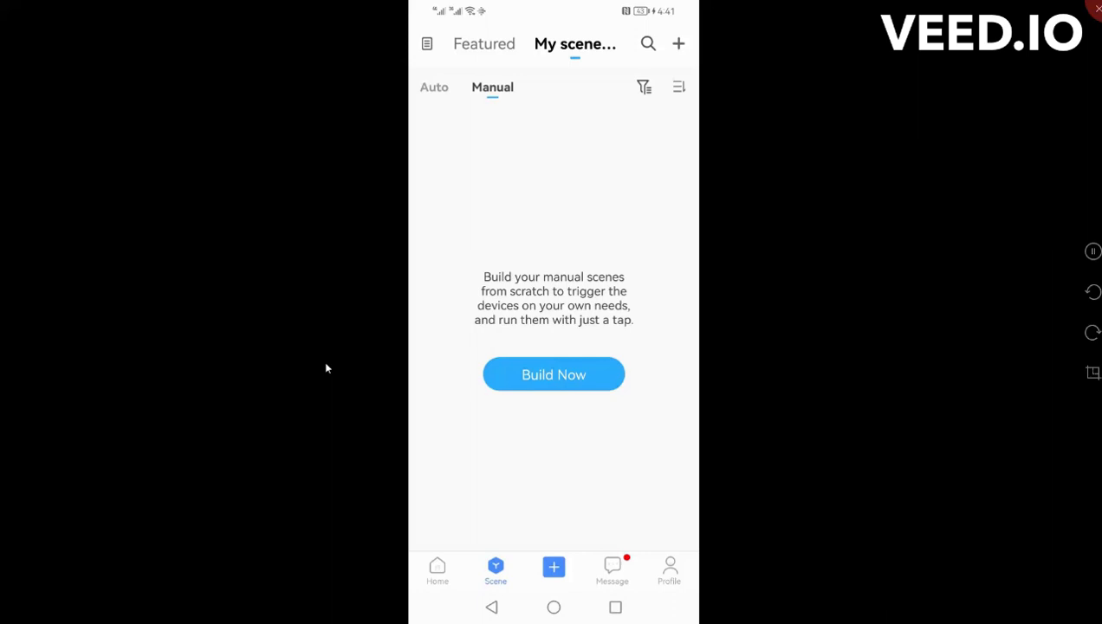
left_click(434, 87)
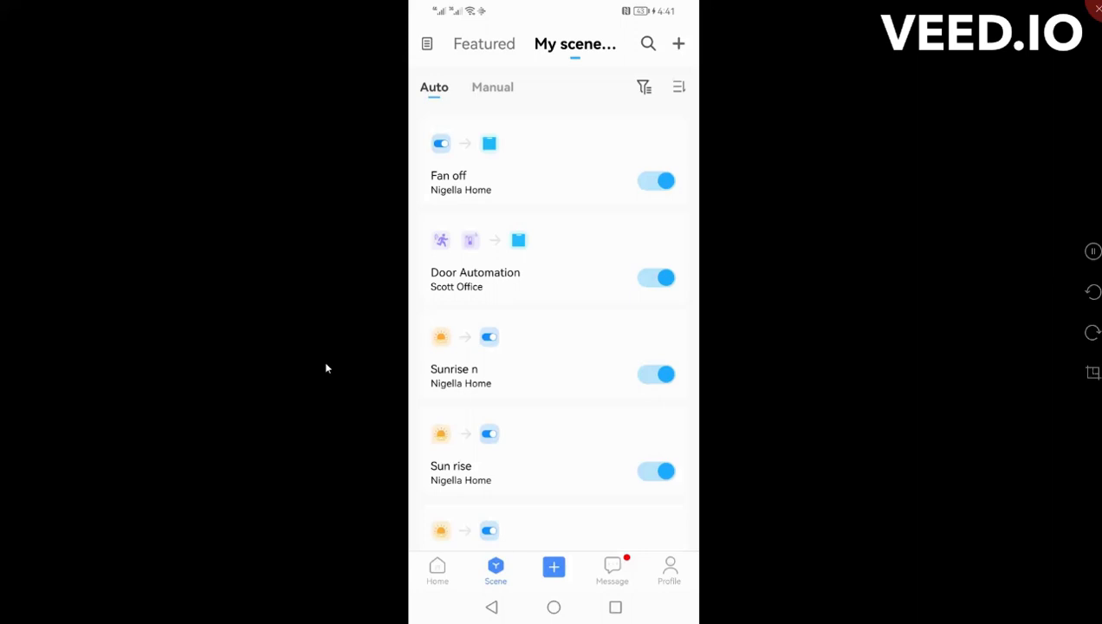
left_click(492, 87)
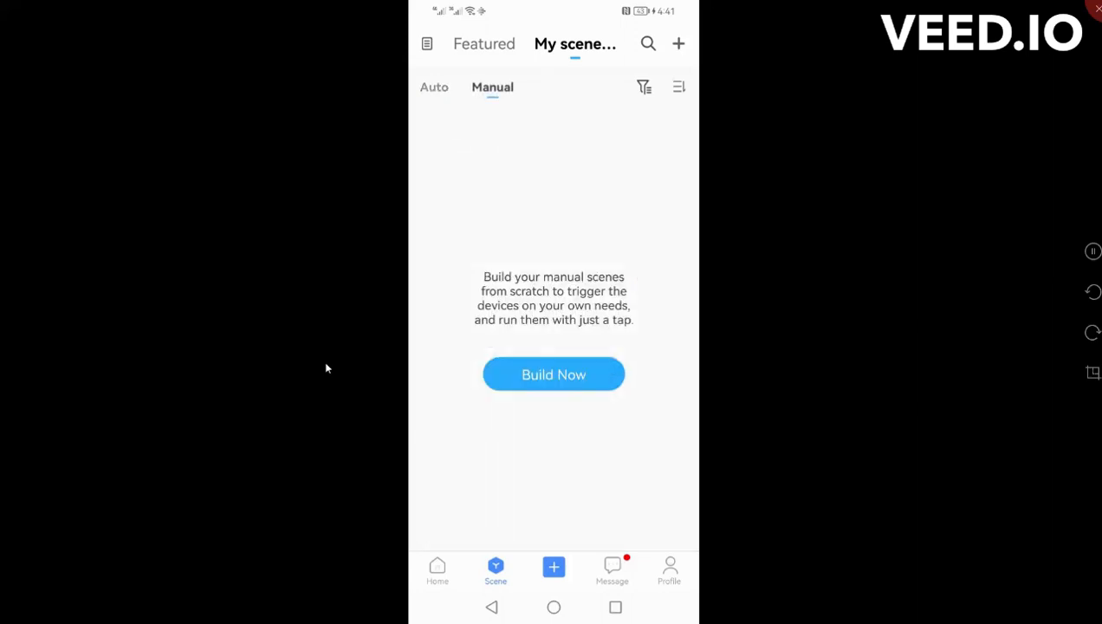
left_click(555, 374)
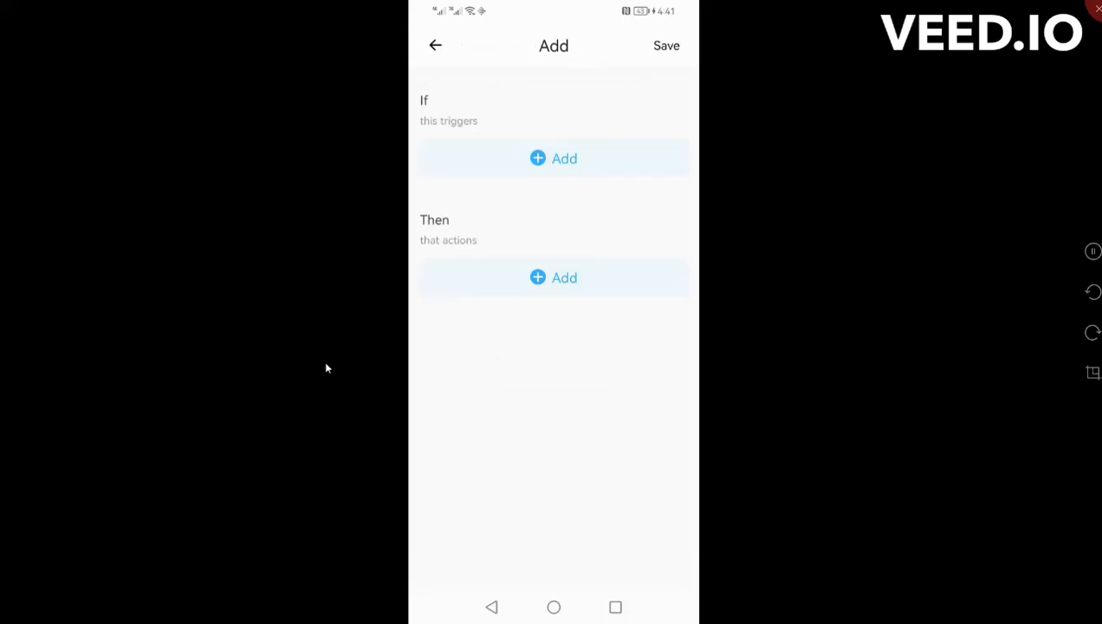
- Set the scene's If trigger to the Eskom smart device switching on
left_click(555, 158)
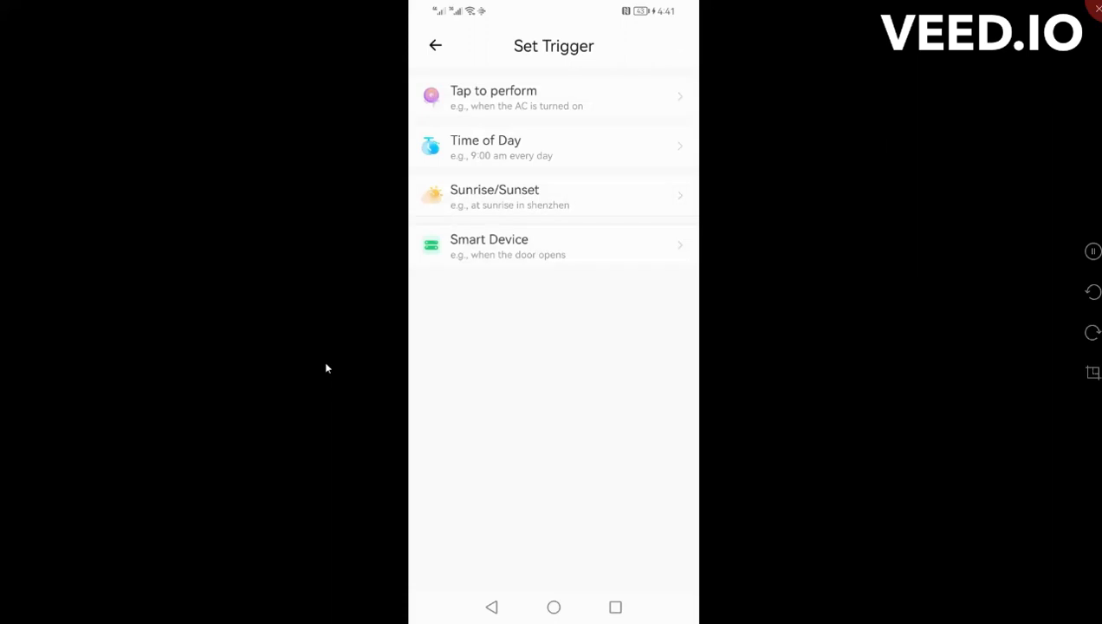
left_click(555, 246)
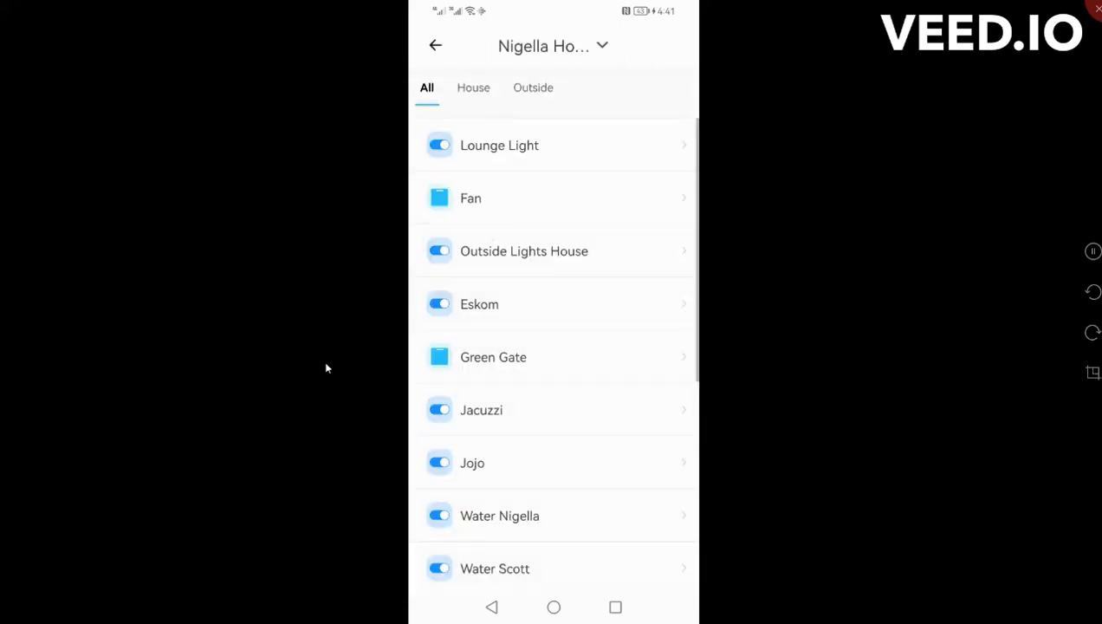
left_click(555, 305)
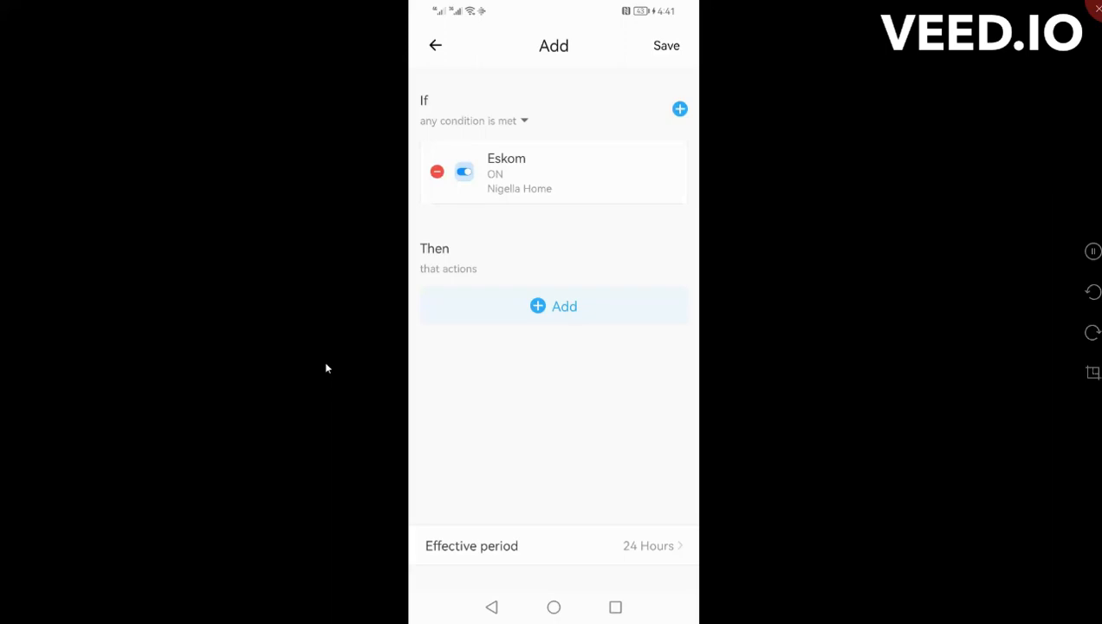
- Add Then actions turning Lounge Light and House pool on, and save toward naming
left_click(554, 305)
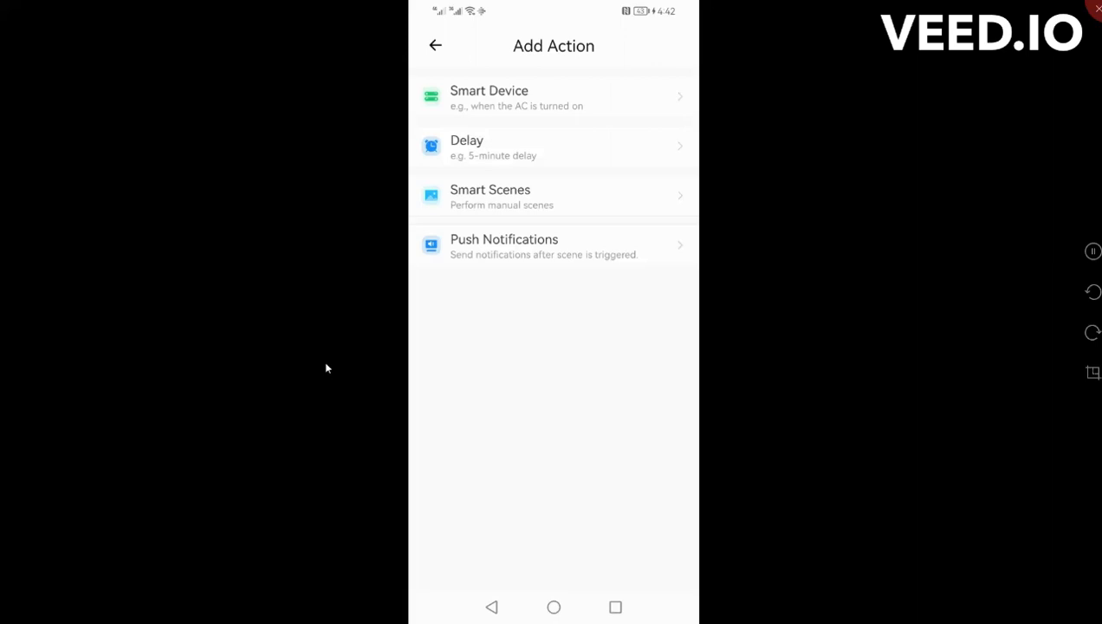
left_click(555, 97)
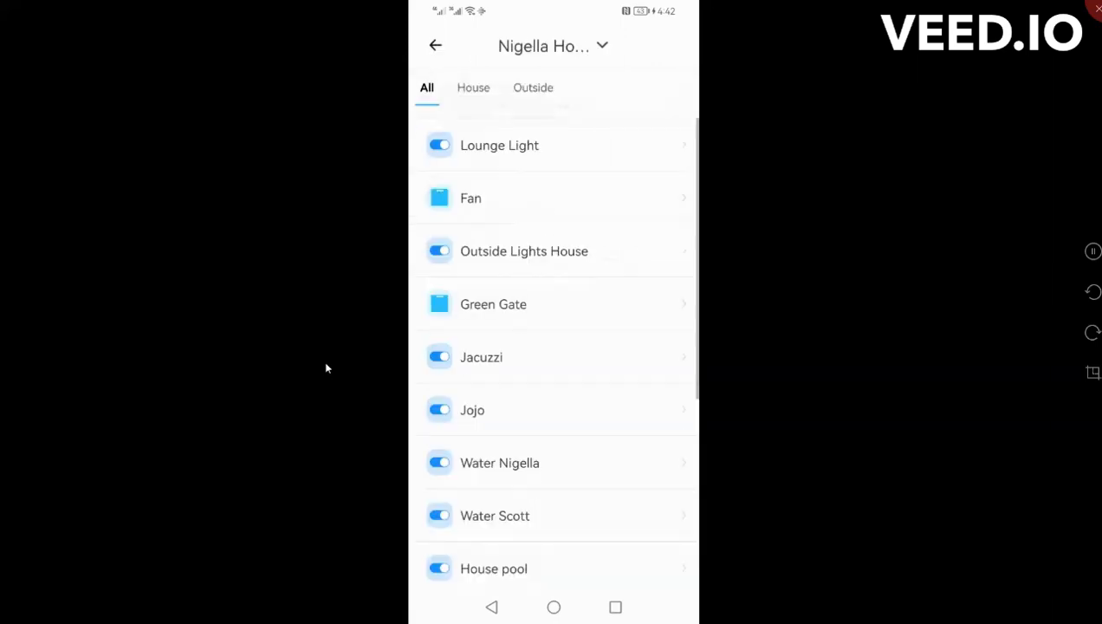
left_click(555, 146)
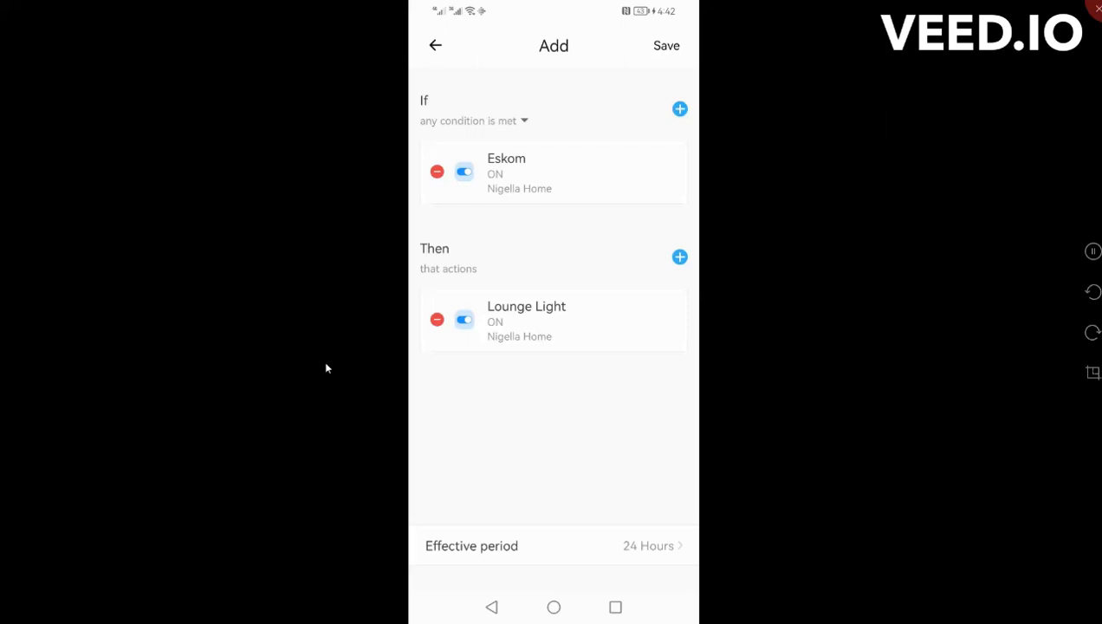
left_click(679, 257)
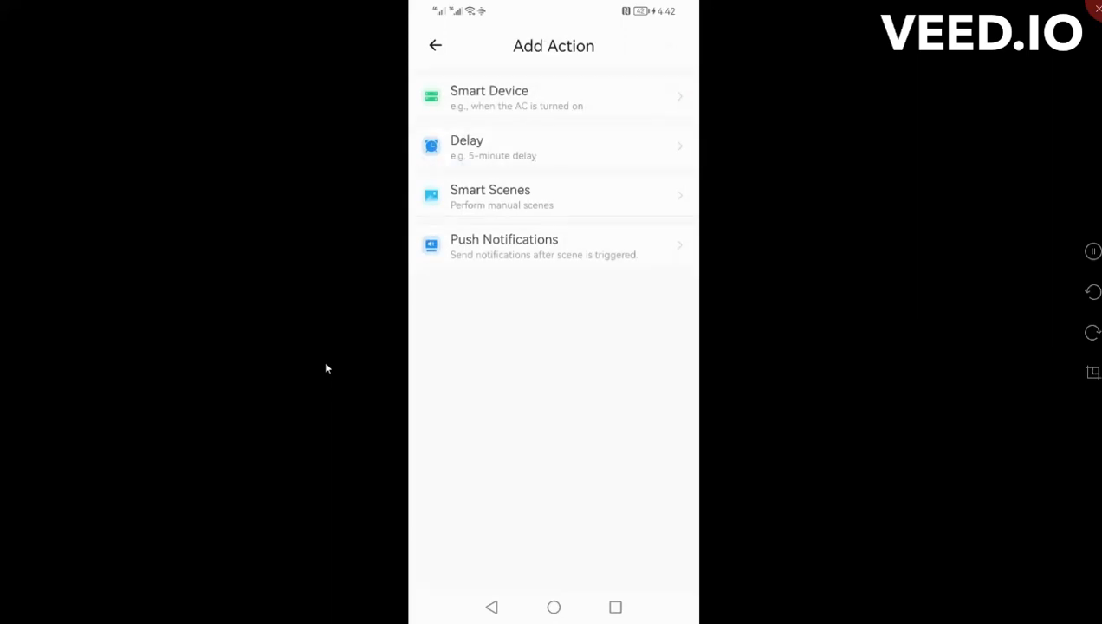
left_click(554, 97)
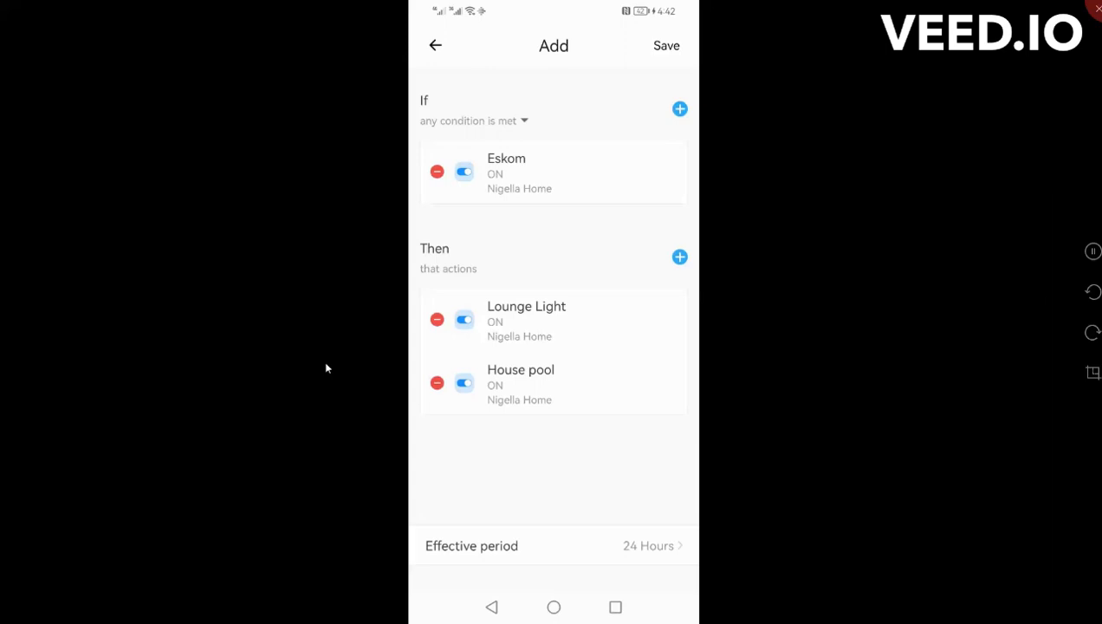
left_click(679, 107)
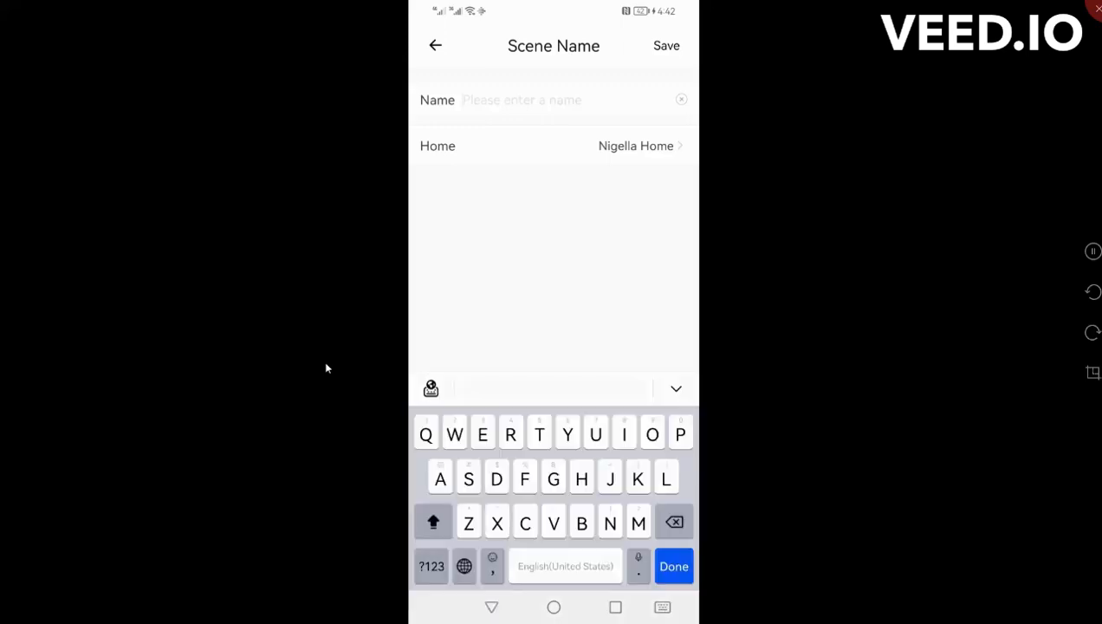
- Name the scene 'Eskom on' and save it
type("Eskom on")
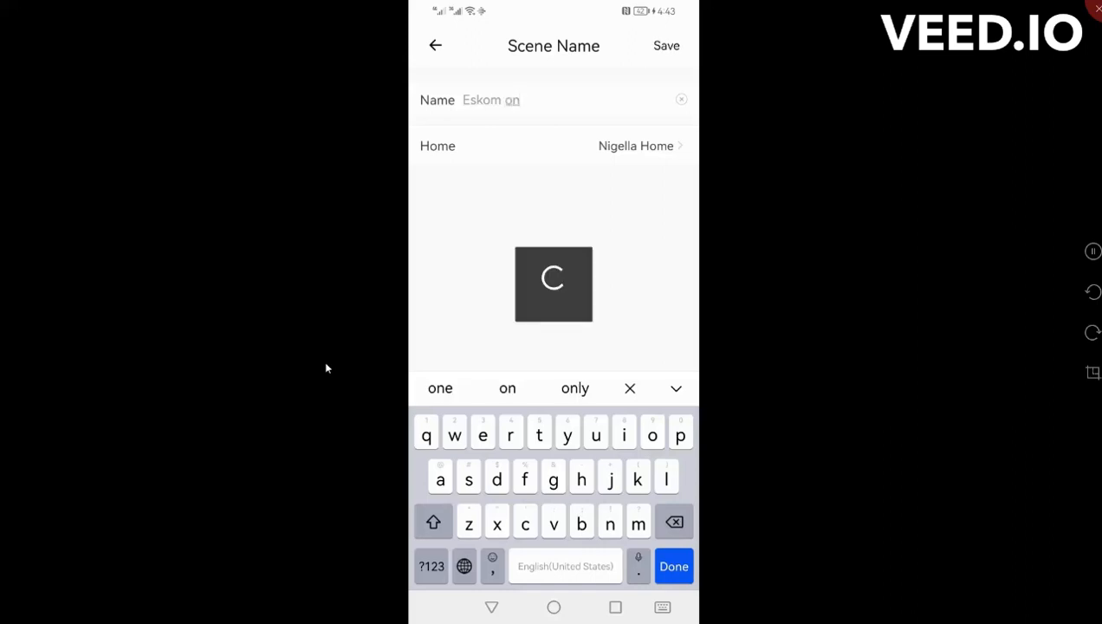
left_click(666, 45)
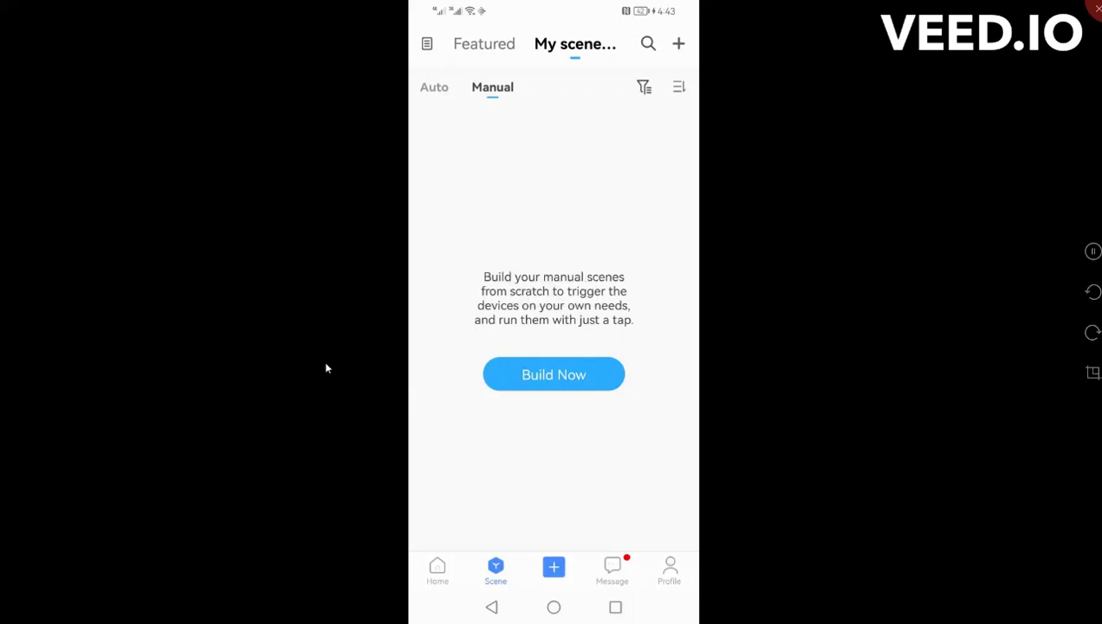
- Start a new scene triggered by Eskom switching off, after glancing at sunrise/sunset triggers
left_click(555, 375)
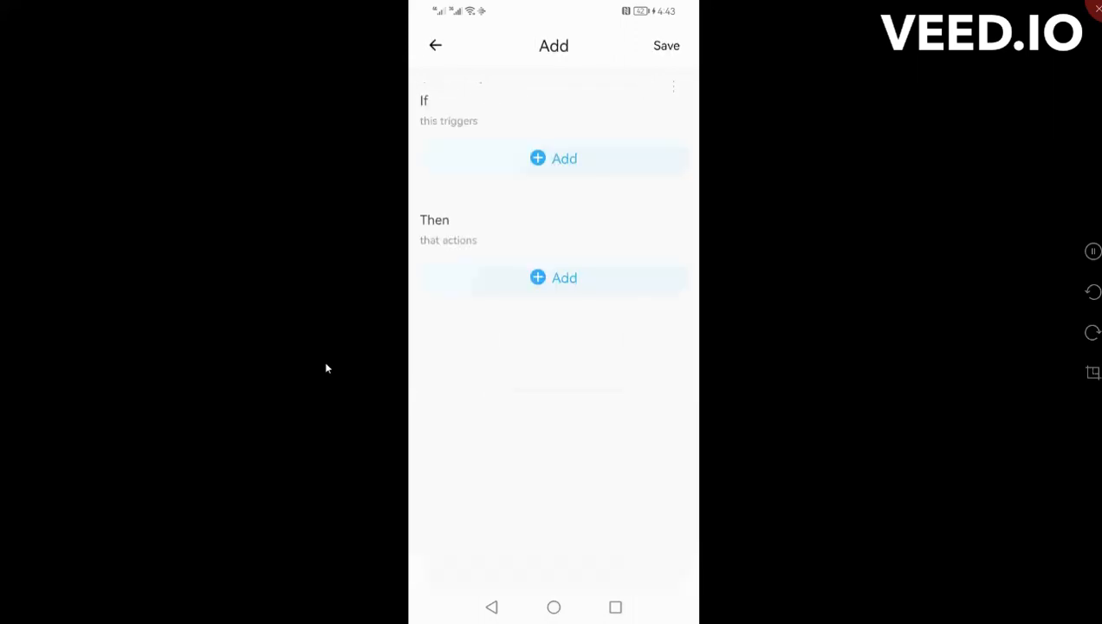
left_click(555, 160)
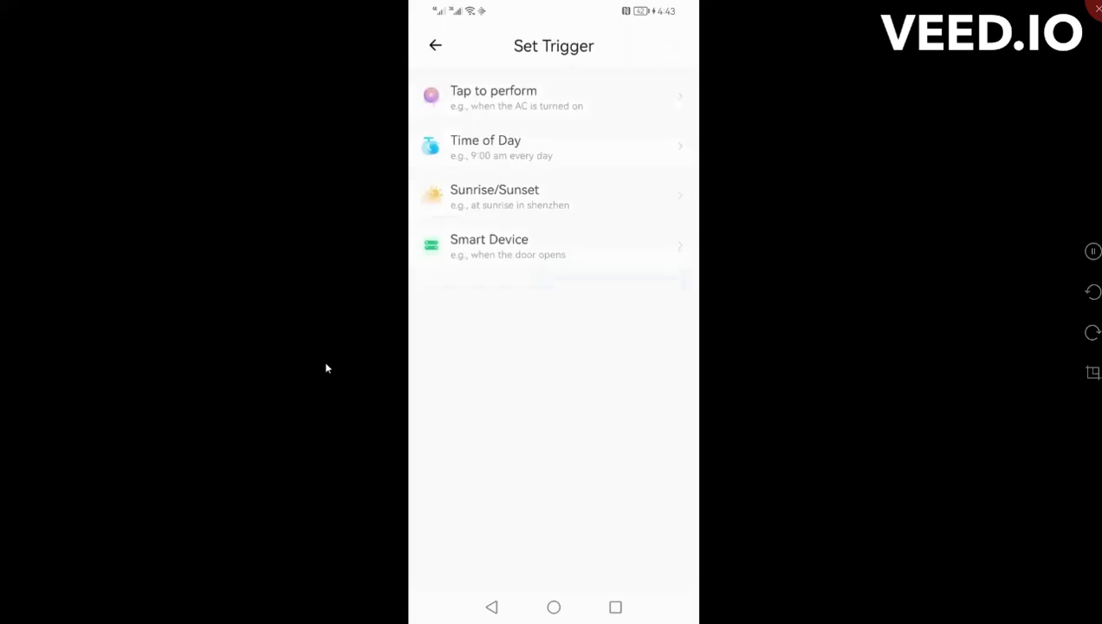
left_click(555, 197)
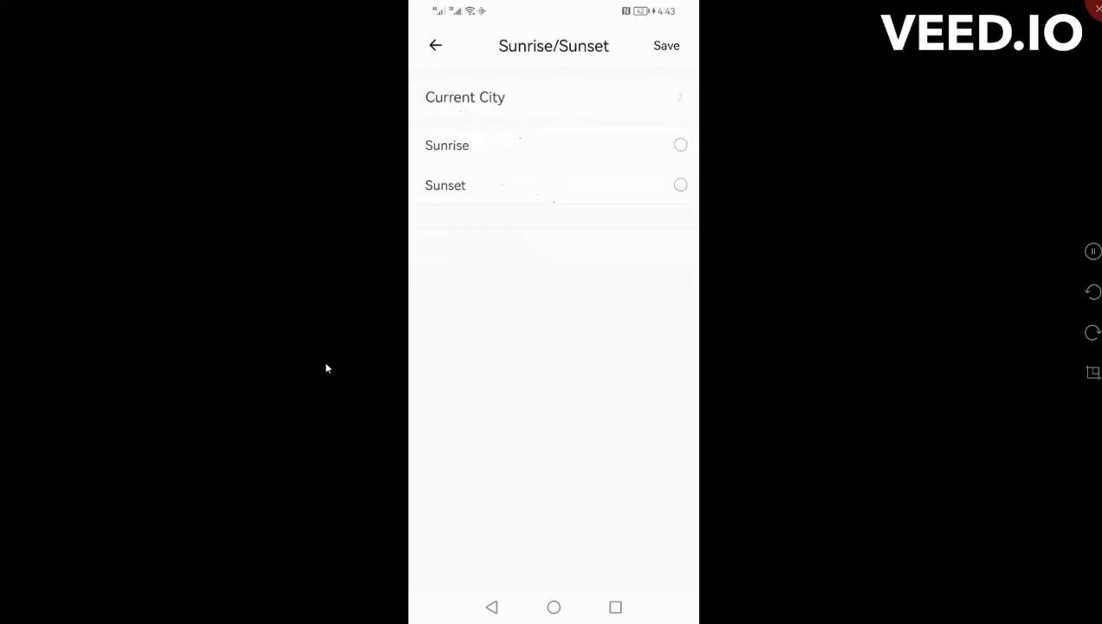
left_click(435, 45)
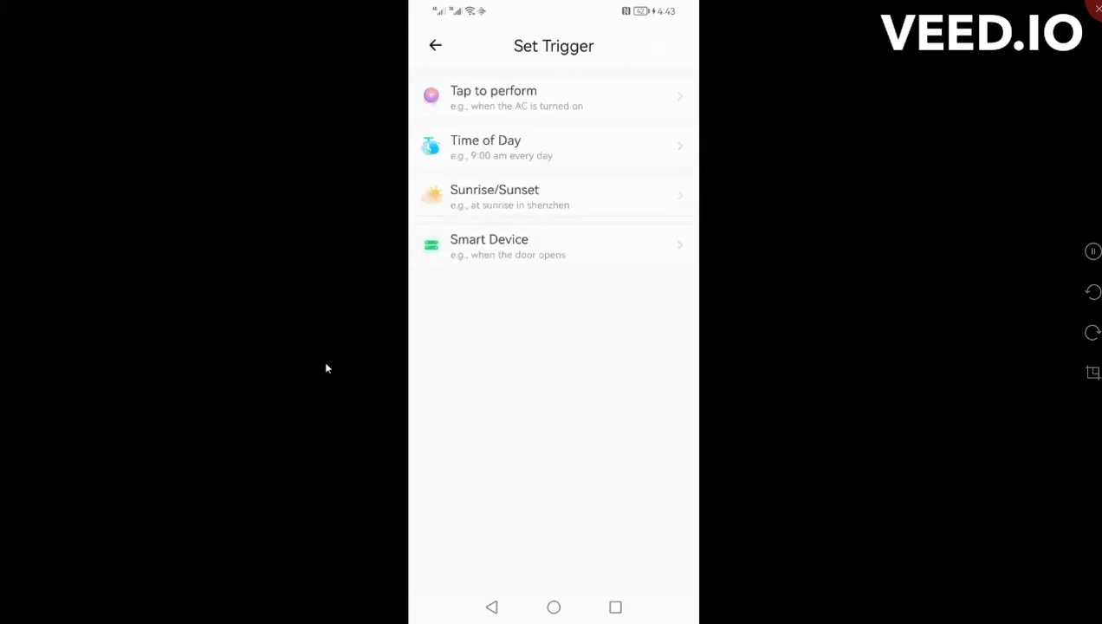
left_click(555, 246)
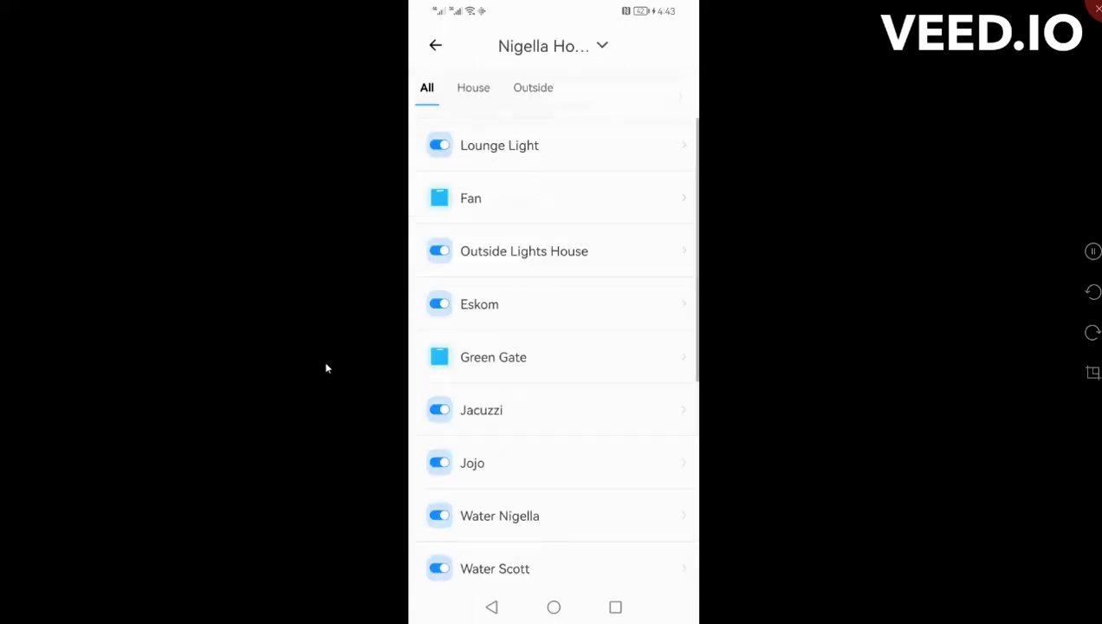
left_click(555, 305)
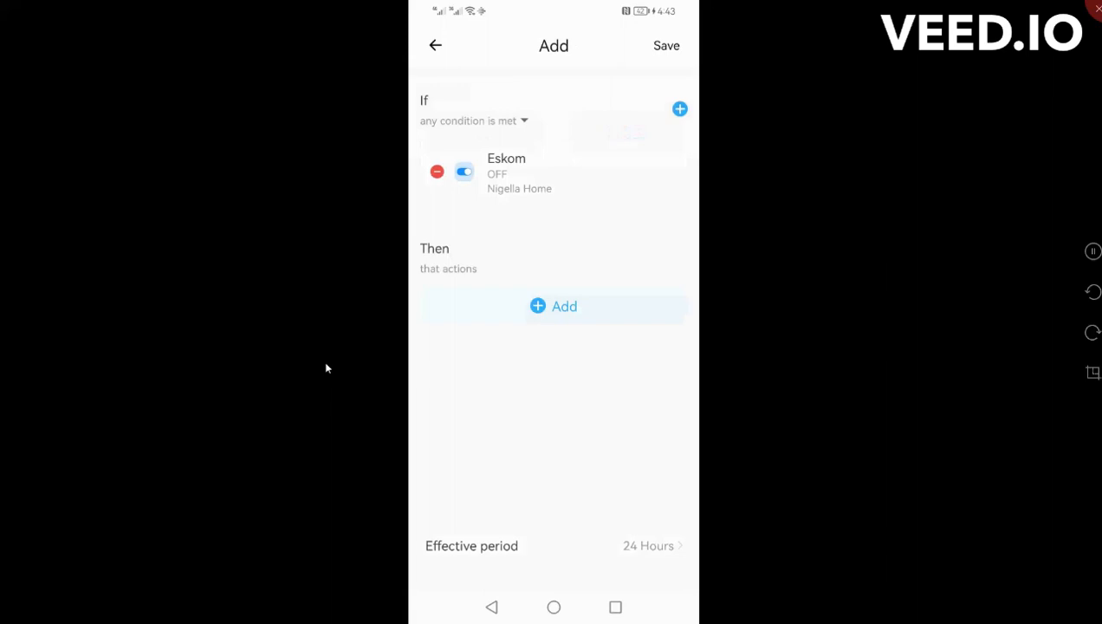
- Add the action turning Jojo off and save the scene
left_click(565, 305)
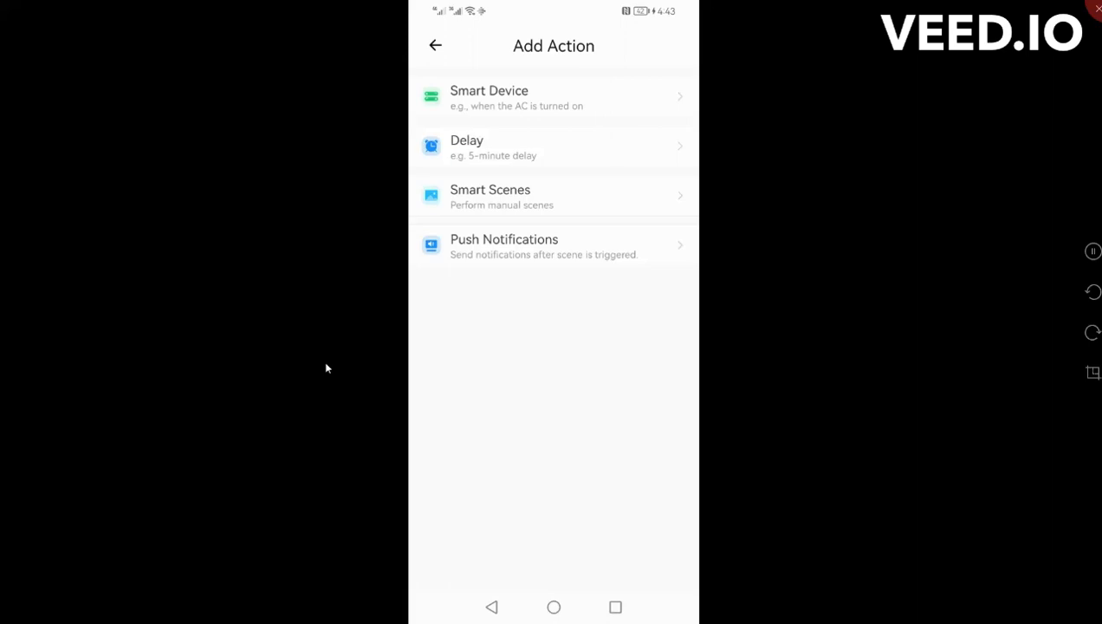
left_click(554, 97)
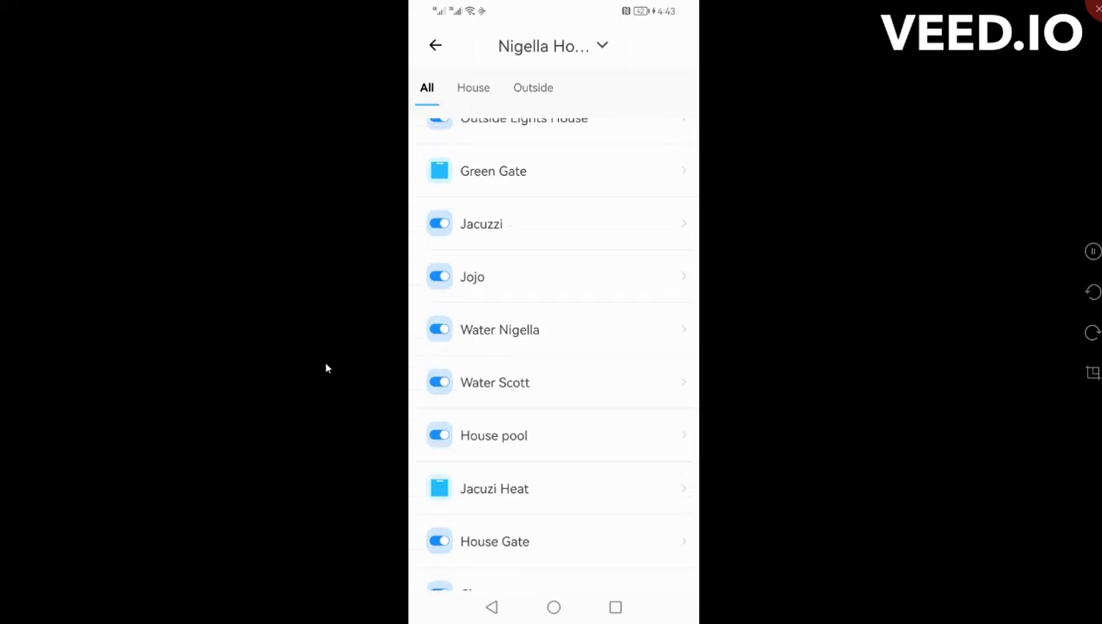
scroll("up", 3)
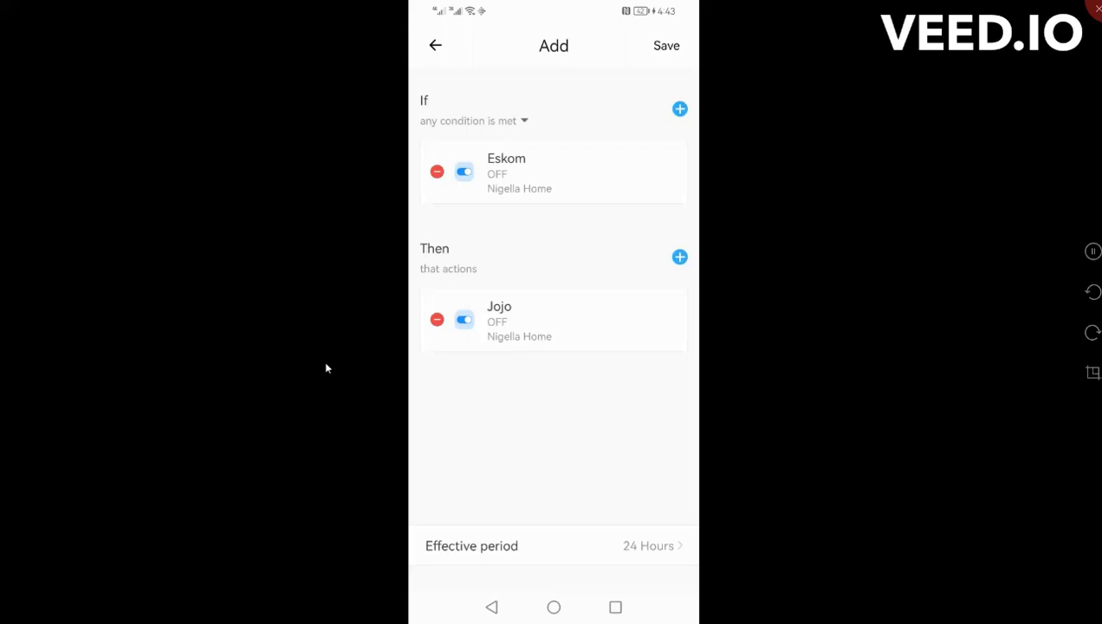
left_click(435, 45)
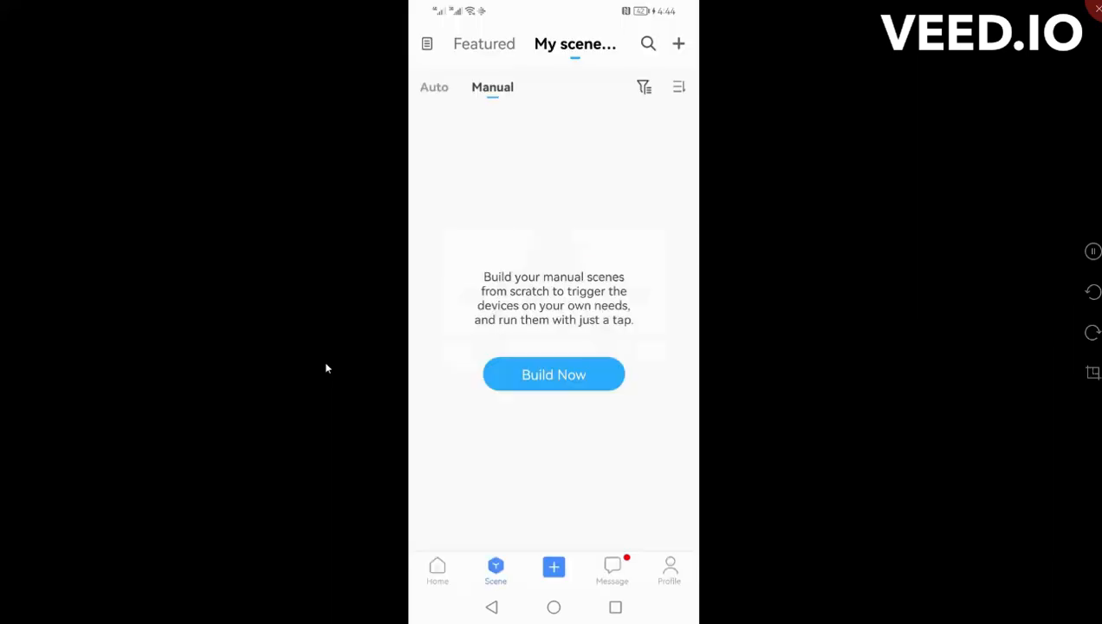
- Review the Auto scenes list, checking the Eskom off scene's details alongside Eskom On
left_click(434, 86)
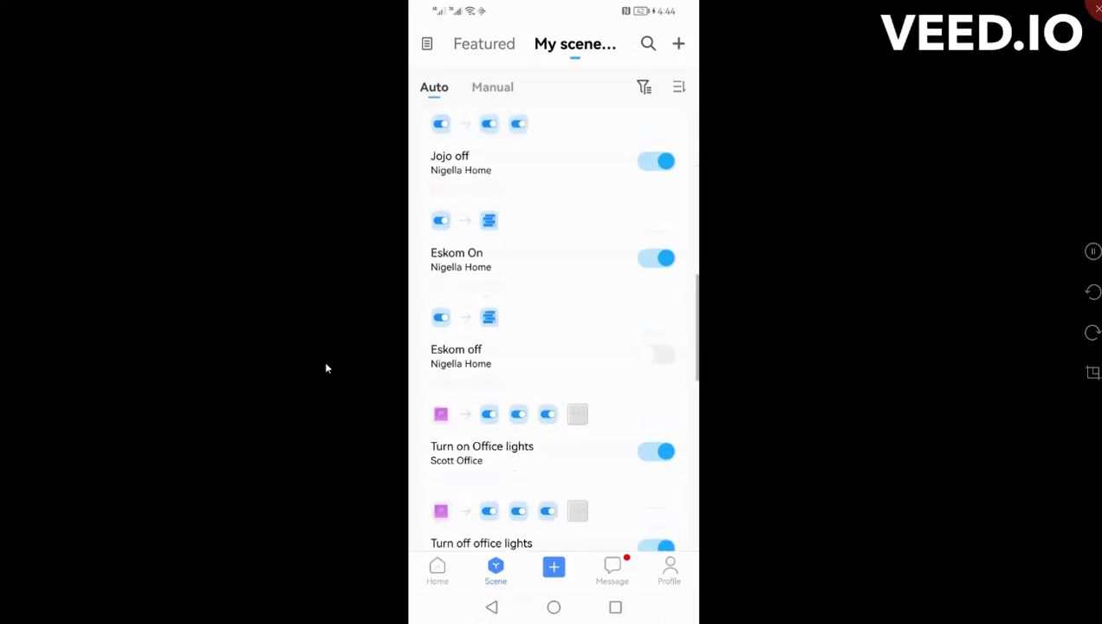
scroll("down", 3)
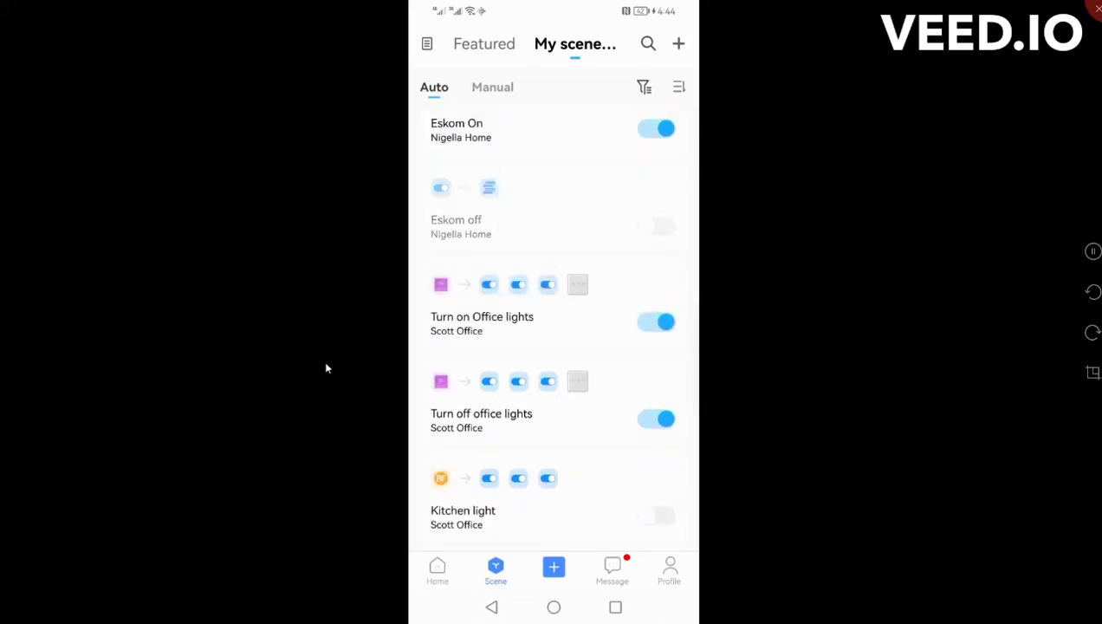
left_click(555, 208)
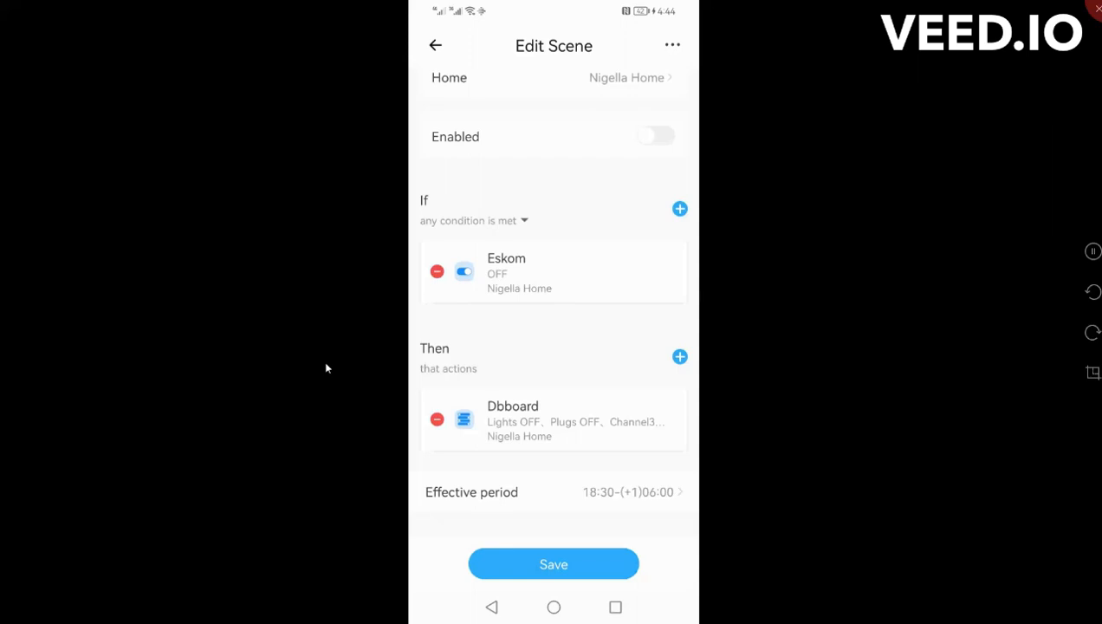
left_click(435, 45)
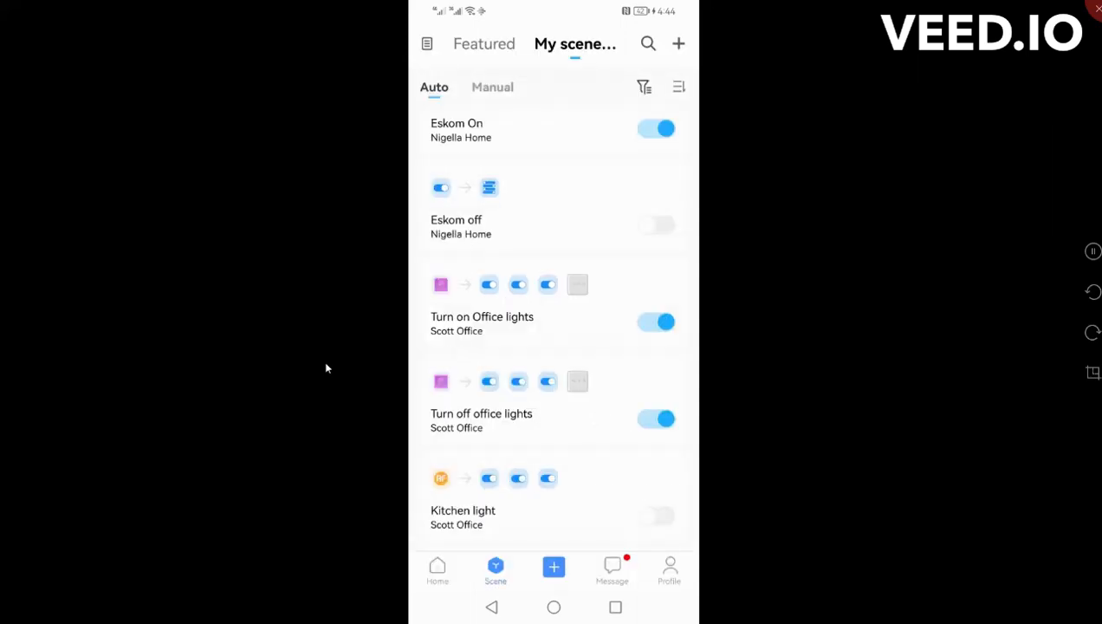
scroll("down", 3)
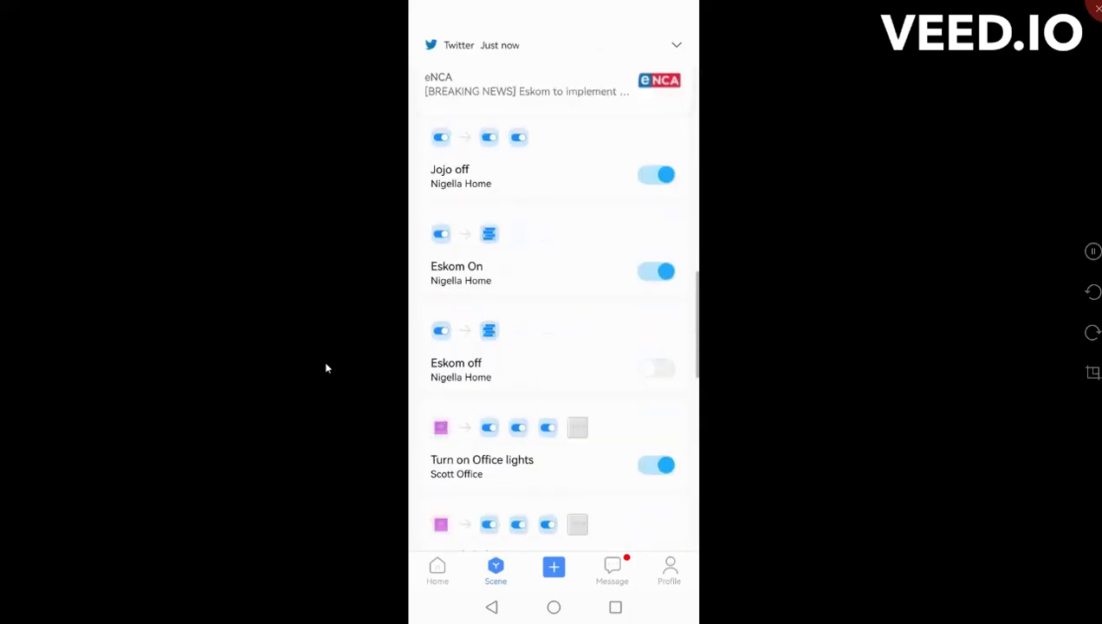
scroll("up", 3)
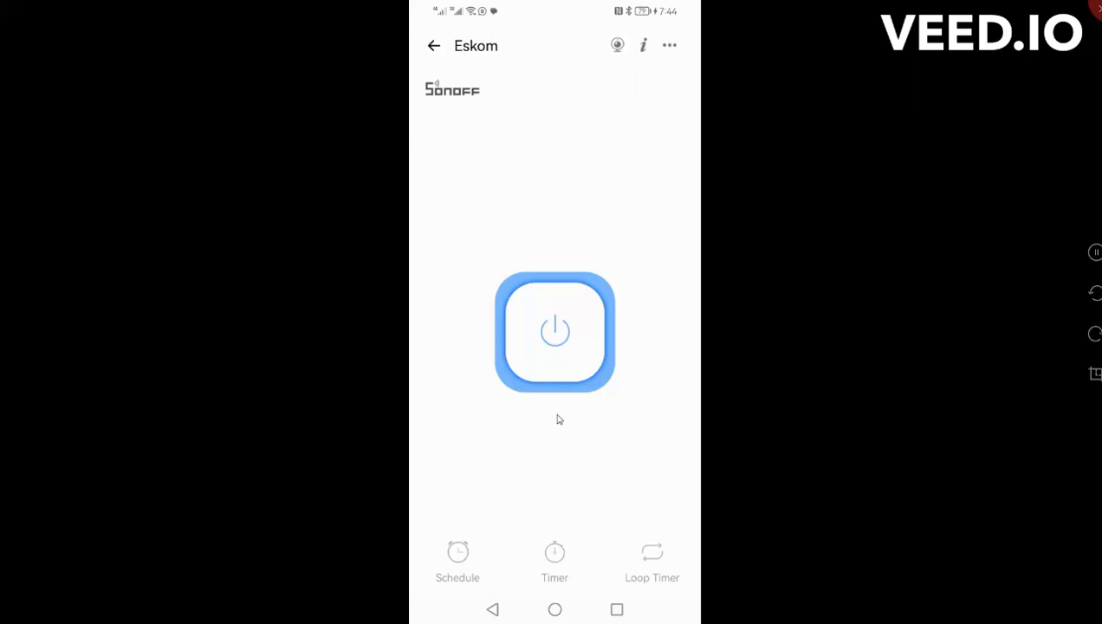
- Show Eskom's logs of dated ON/OFF external switch triggers back to mid-April
left_click(669, 45)
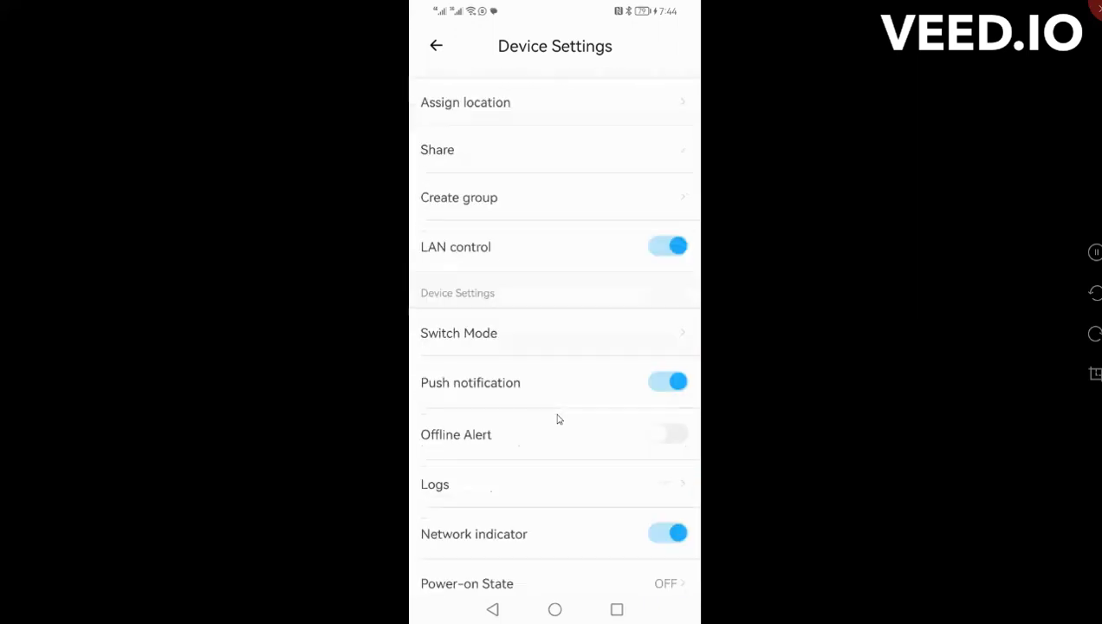
left_click(435, 486)
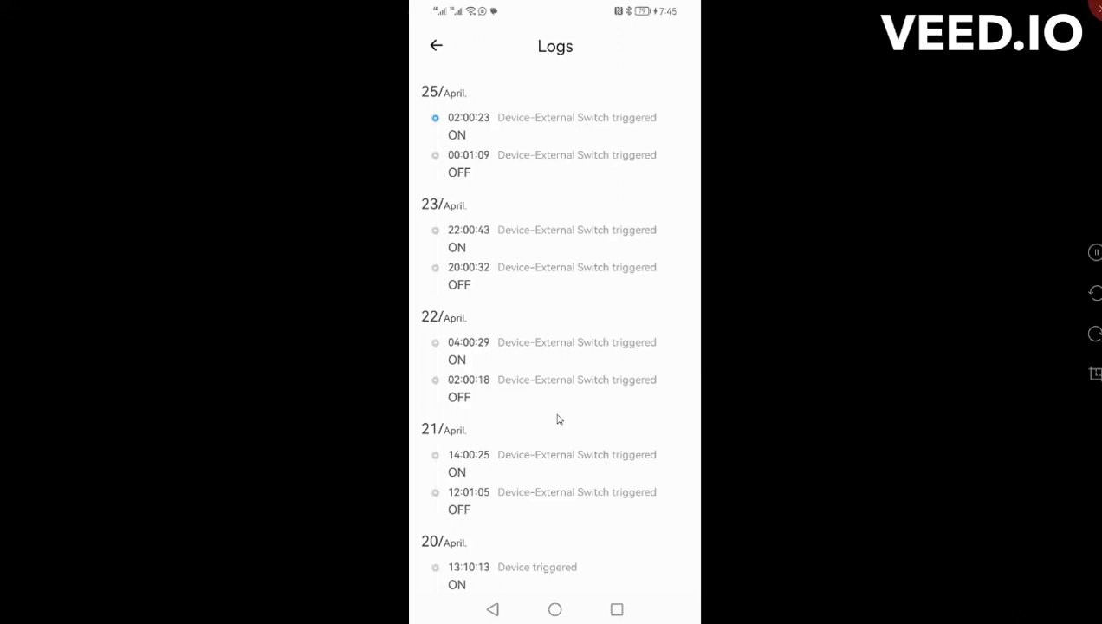
scroll("down", 3)
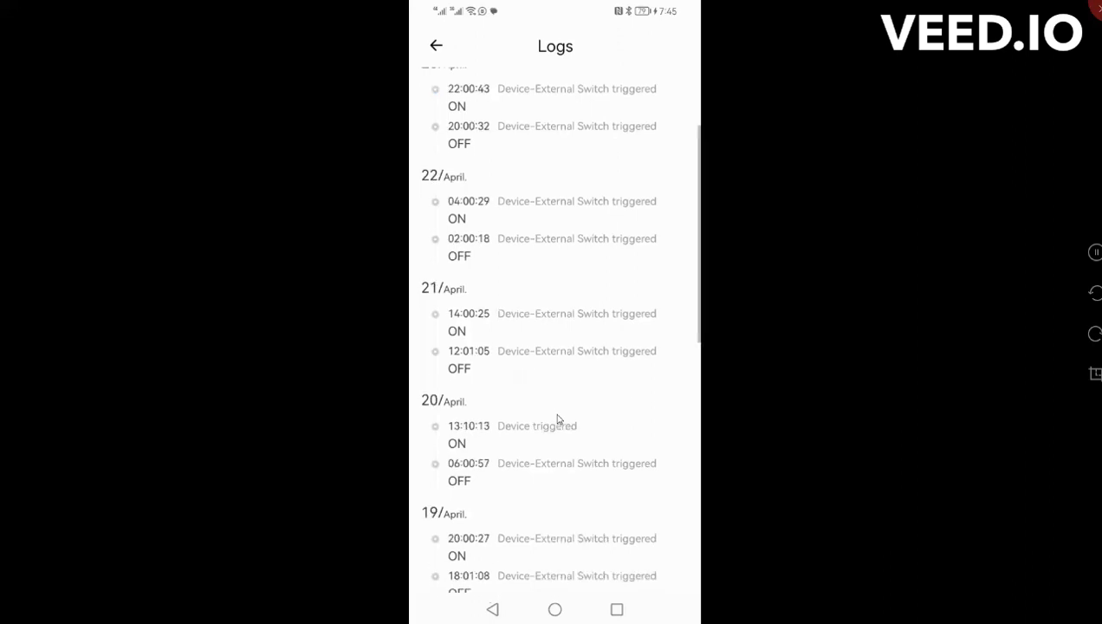
scroll("down", 3)
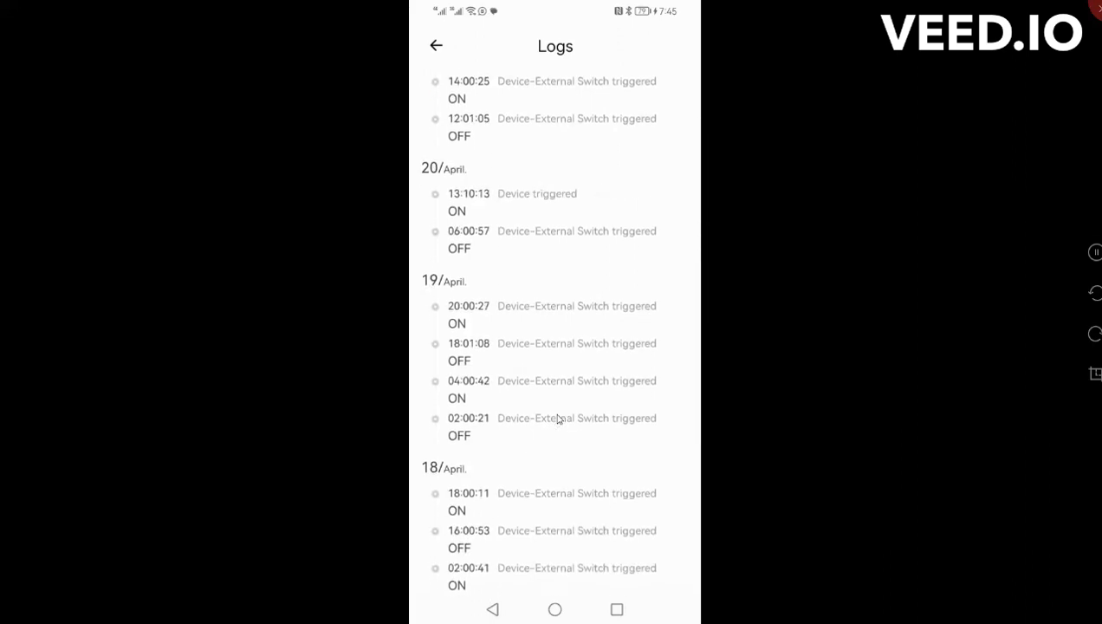
scroll("up", 3)
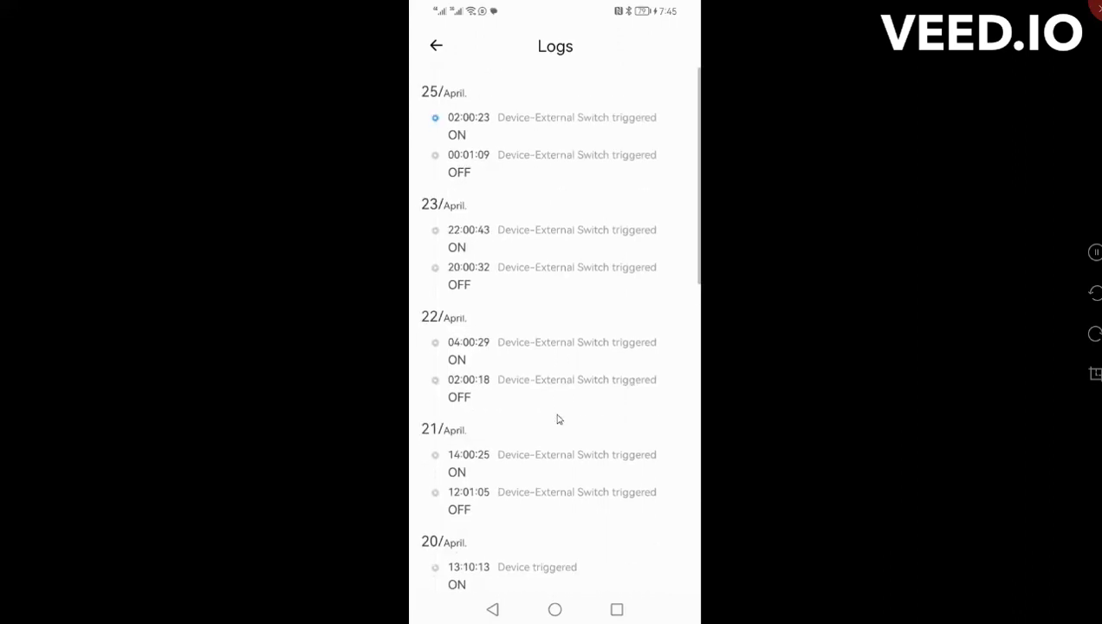